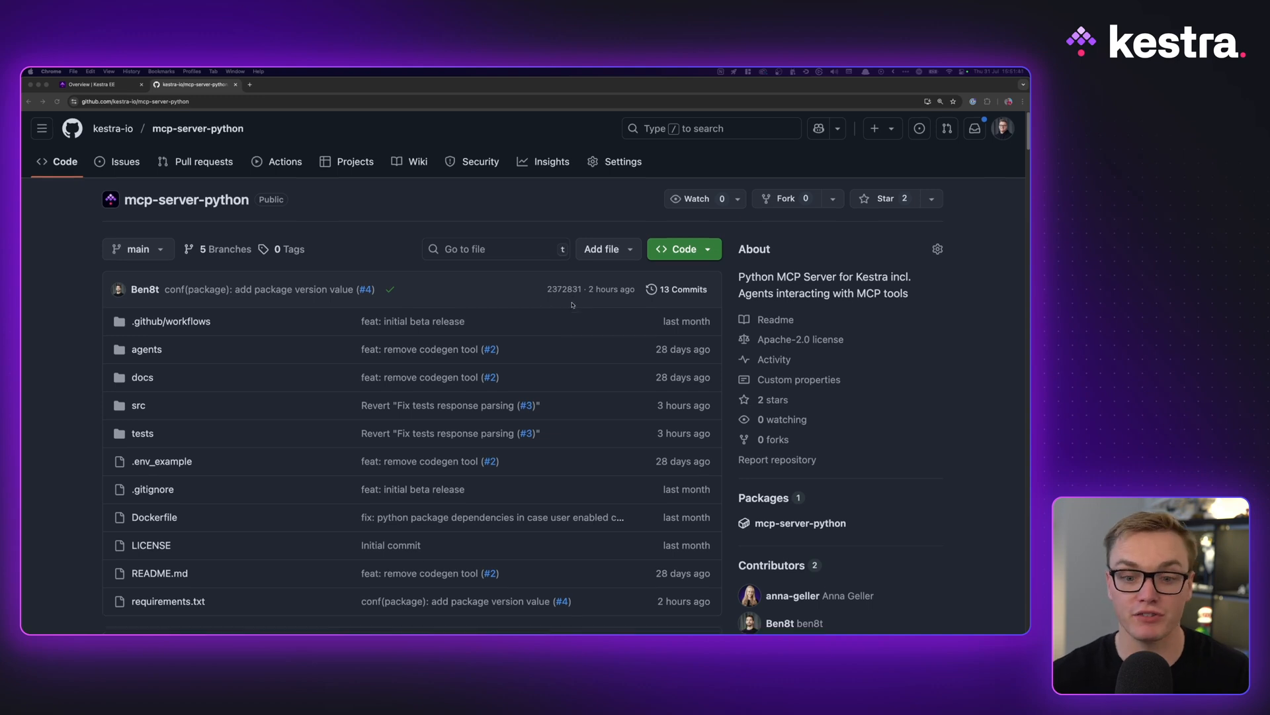
Show README.md as a rendered Markdown preview from its editor tab.
{"action": "scroll", "scroll_direction": "down", "scroll_amount": 3}
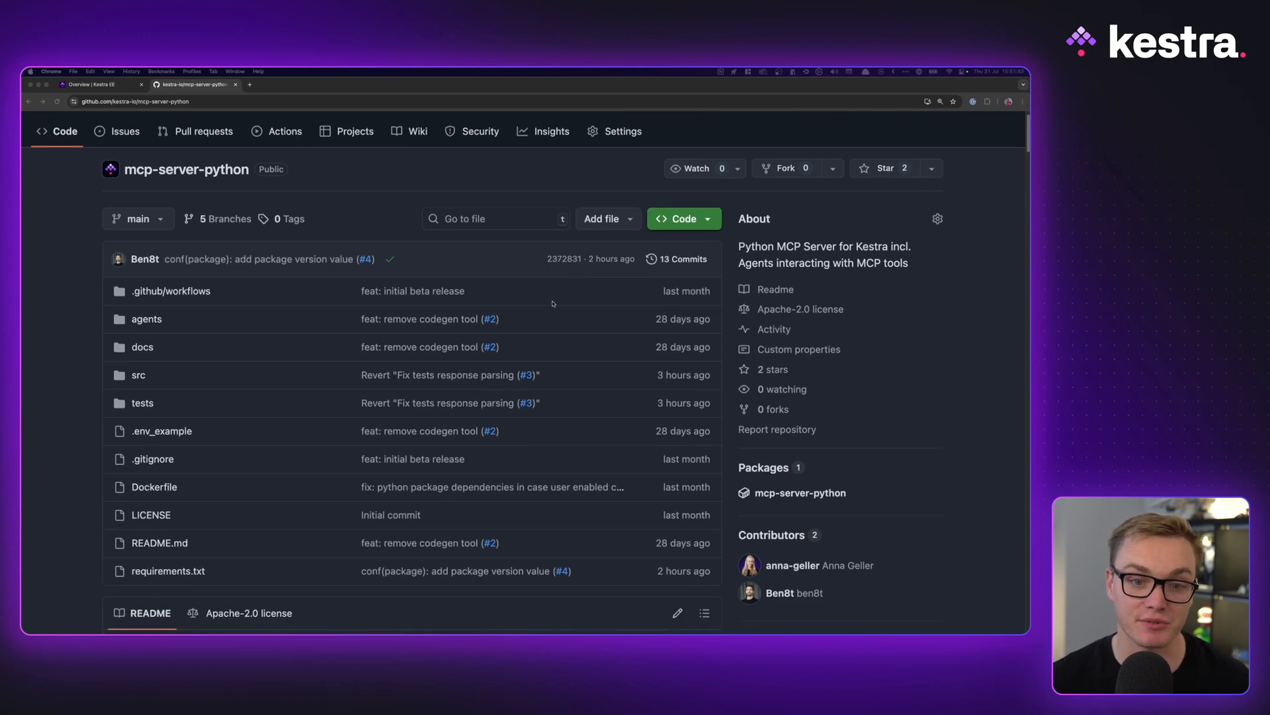
{"action": "scroll", "scroll_direction": "down", "scroll_amount": 3}
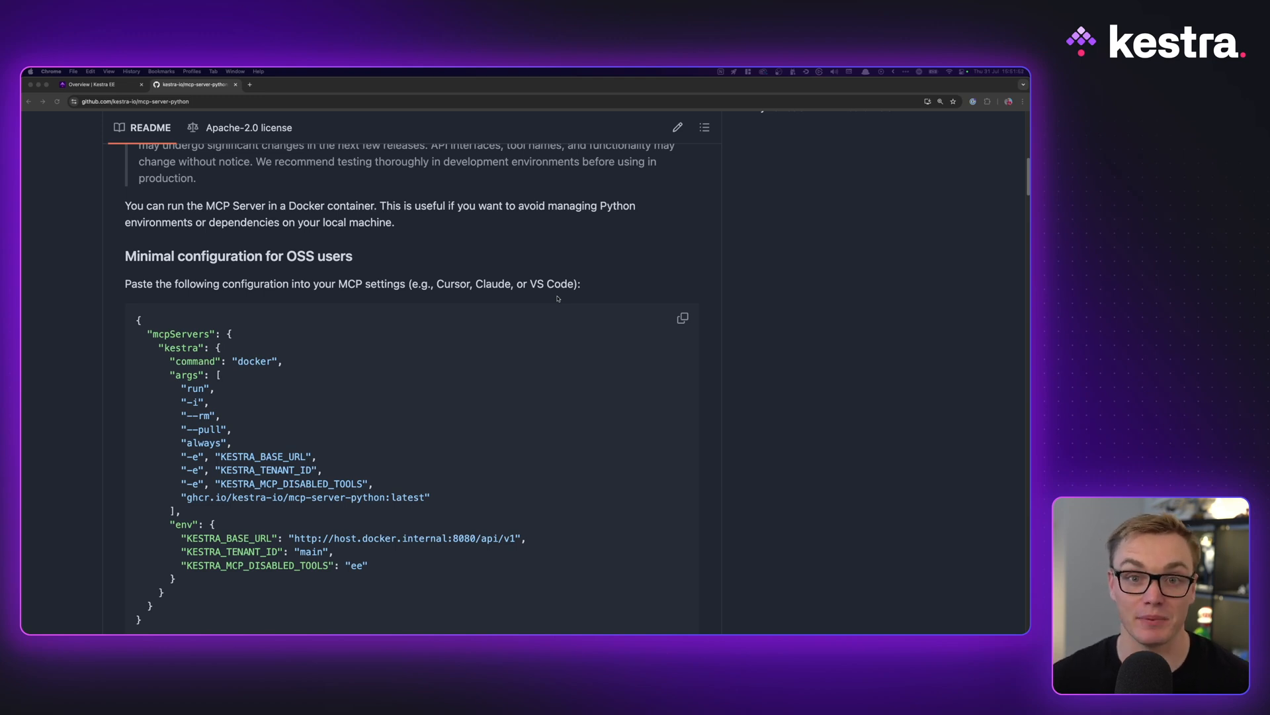
{"action": "left_click", "coordinate": [96, 85]}
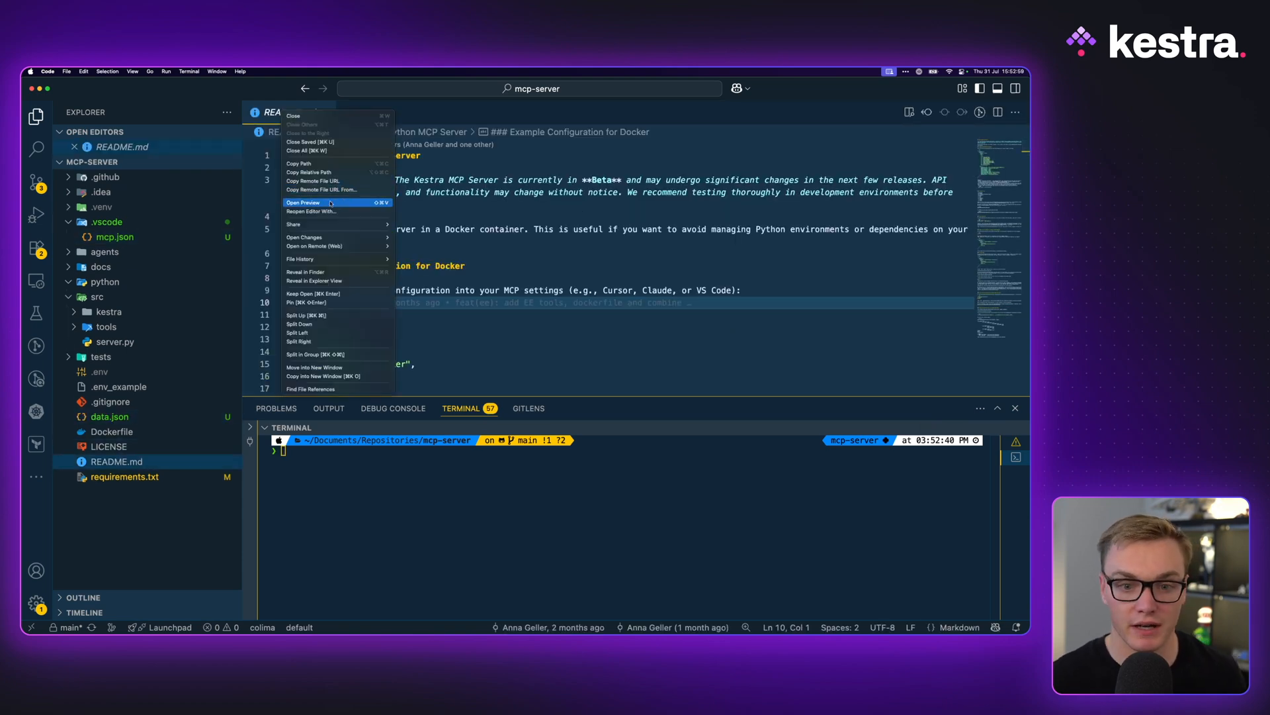
{"action": "left_click", "coordinate": [302, 201]}
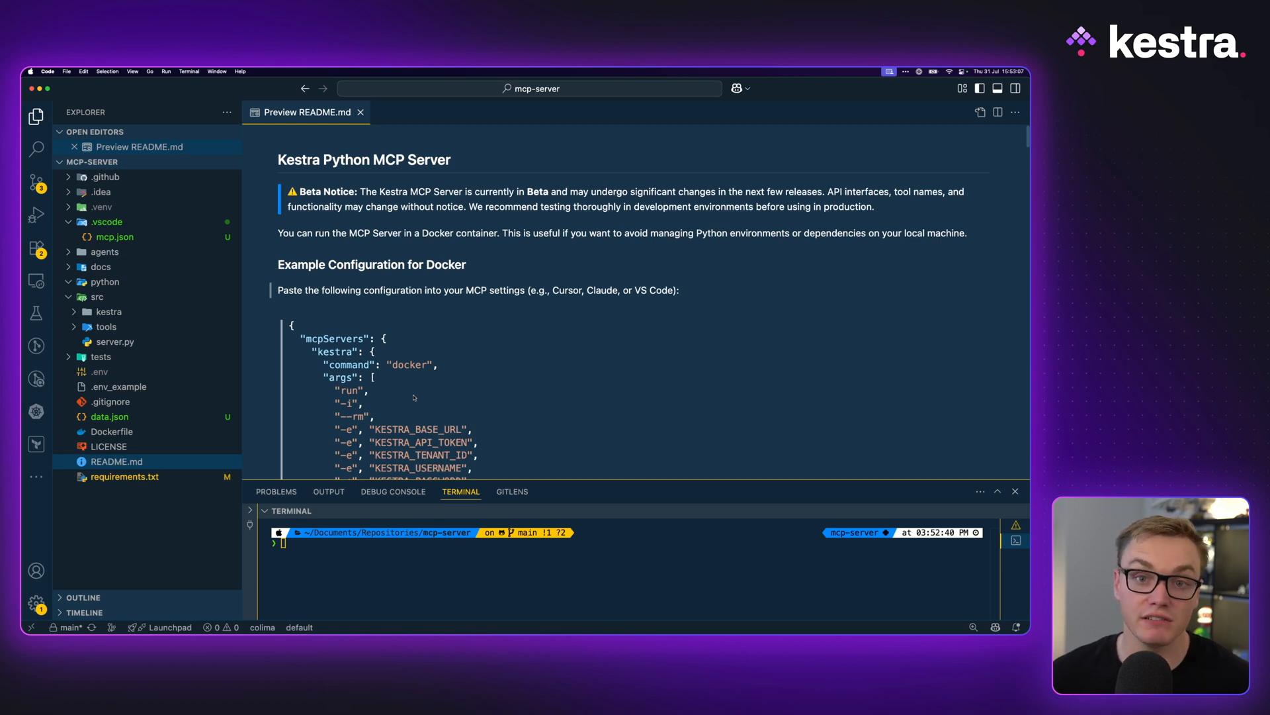
Read through the README's Docker notes, available tools and local development setup.
{"action": "scroll", "scroll_direction": "down", "scroll_amount": 3}
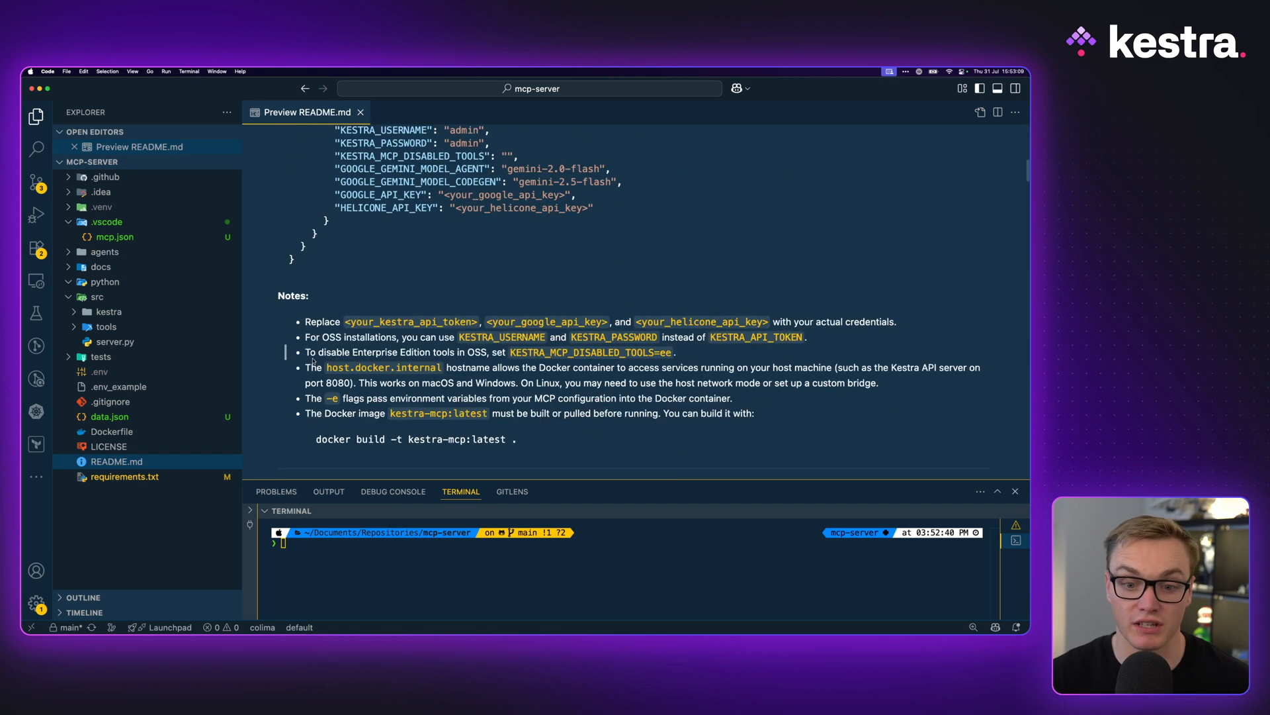
{"action": "scroll", "scroll_direction": "down", "scroll_amount": 3}
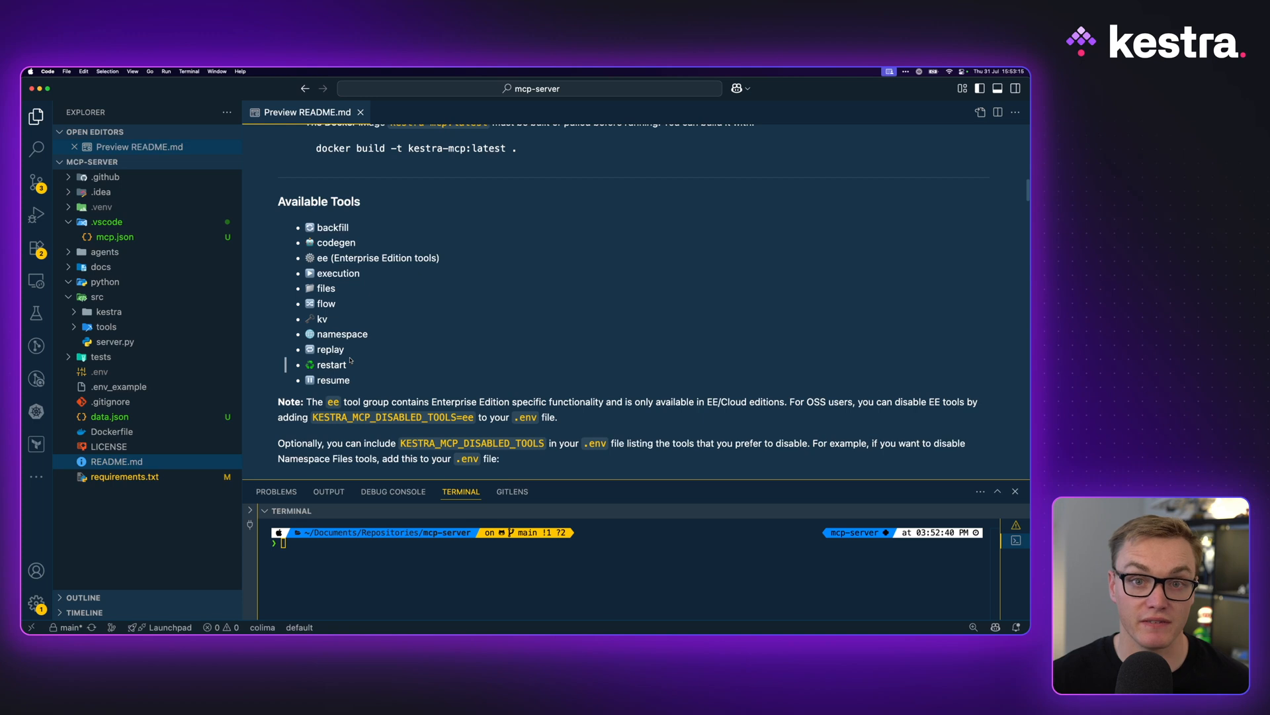
{"action": "scroll", "scroll_direction": "down", "scroll_amount": 3}
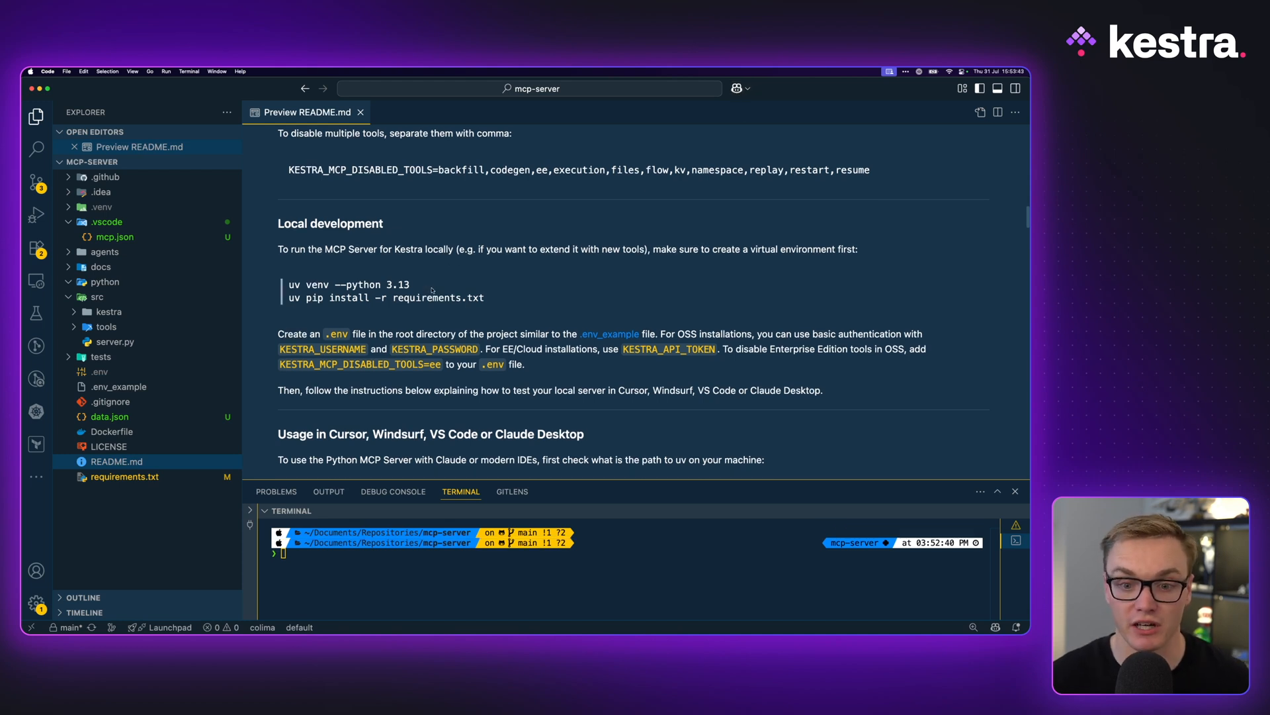
Run uv venv in the terminal and review requirements.txt with codegen and agent packages uncommented.
{"action": "type", "text": "uv"}
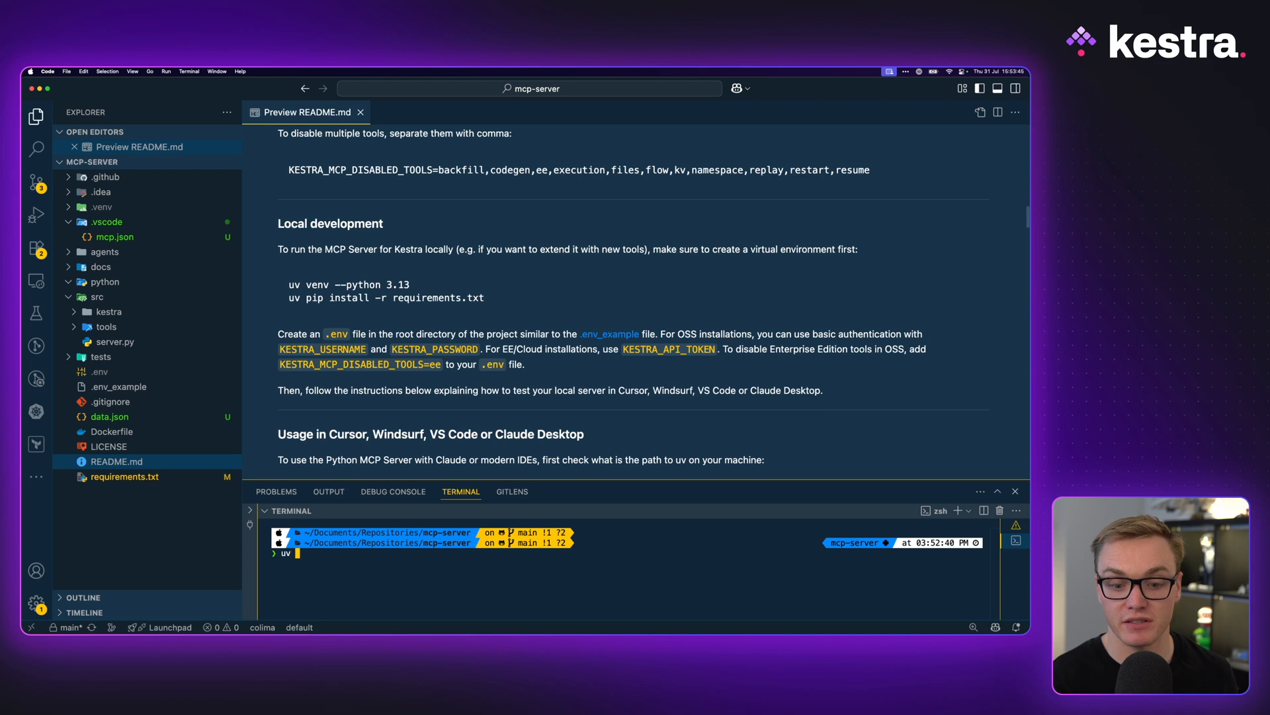
{"action": "type", "text": "venv"}
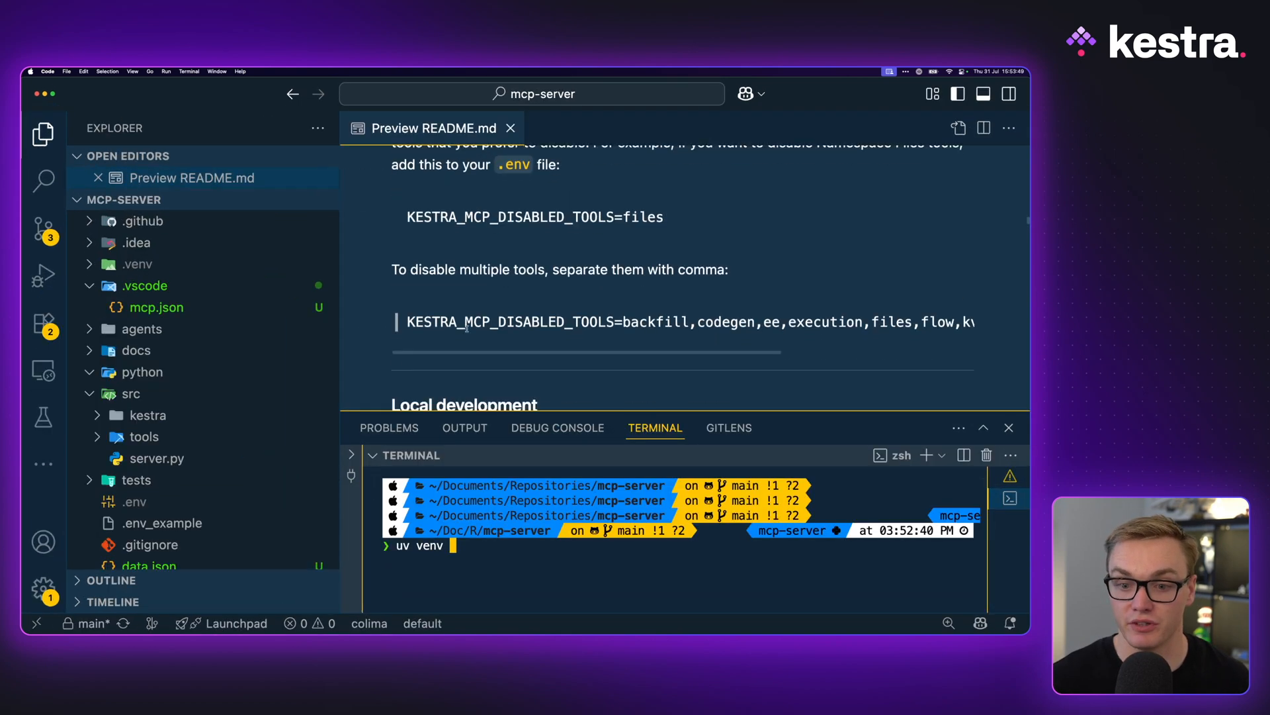
{"action": "scroll", "scroll_direction": "down", "scroll_amount": 3}
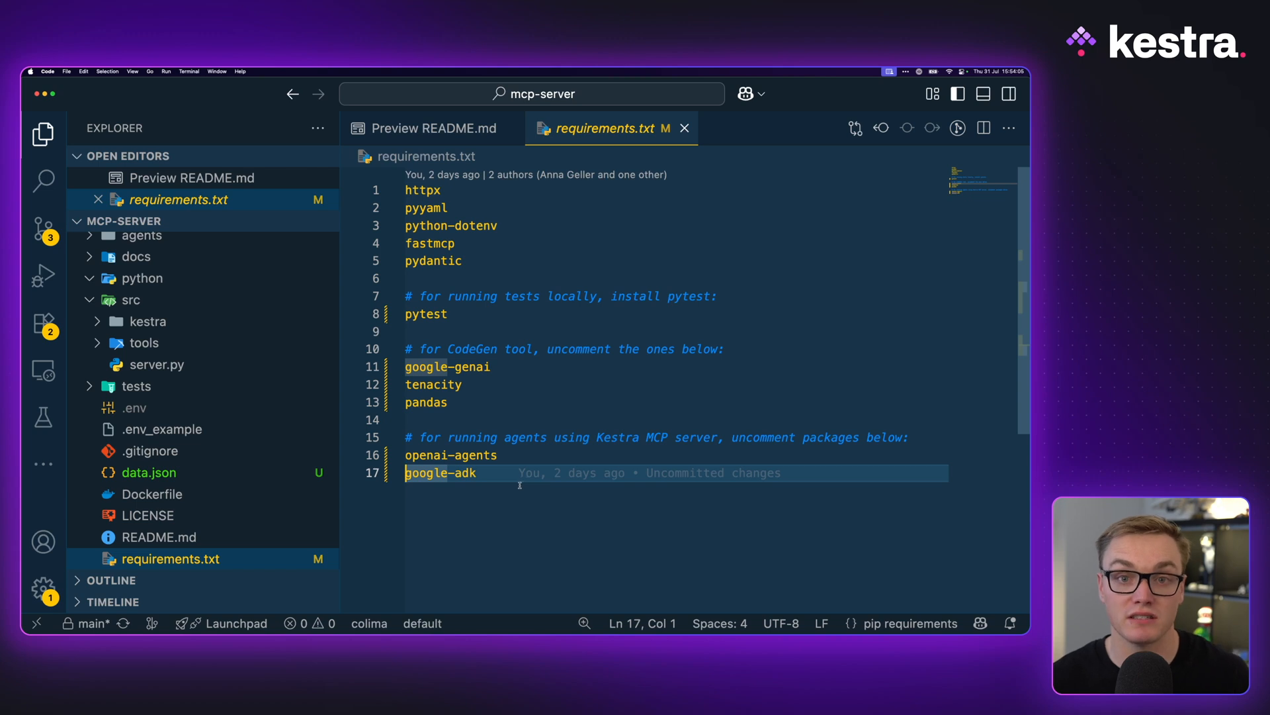
{"action": "mouse_move", "coordinate": [414, 286]}
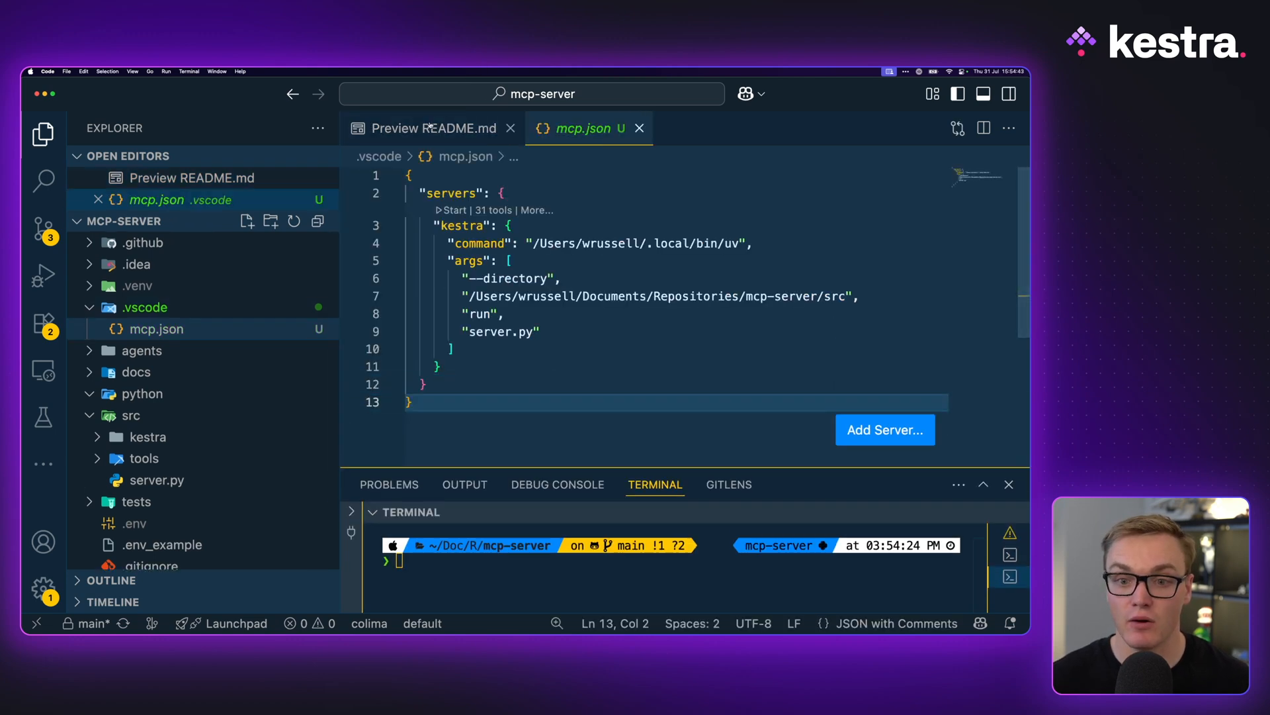
Compare mcp.json's kestra server entry against the README's example mcpServers configuration.
{"action": "left_click", "coordinate": [430, 129]}
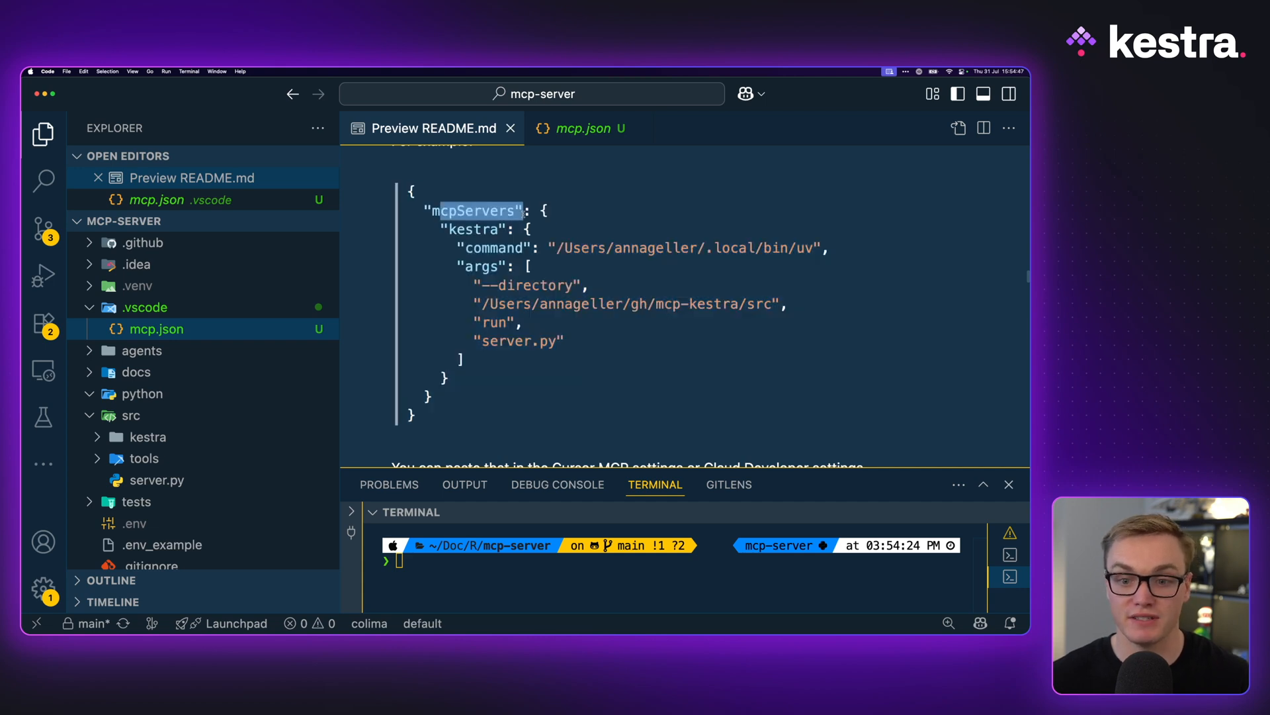
{"action": "left_click", "coordinate": [493, 225]}
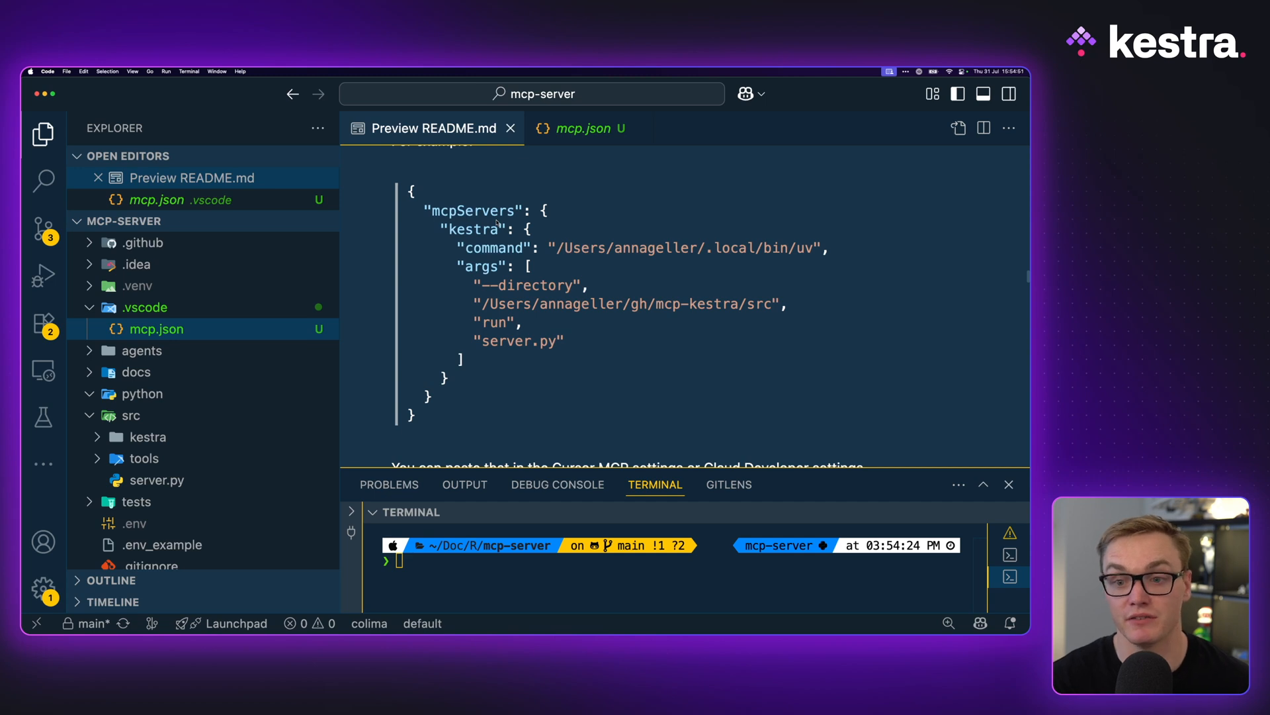
{"action": "left_click", "coordinate": [581, 129]}
{"action": "type", "text": "which uv"}
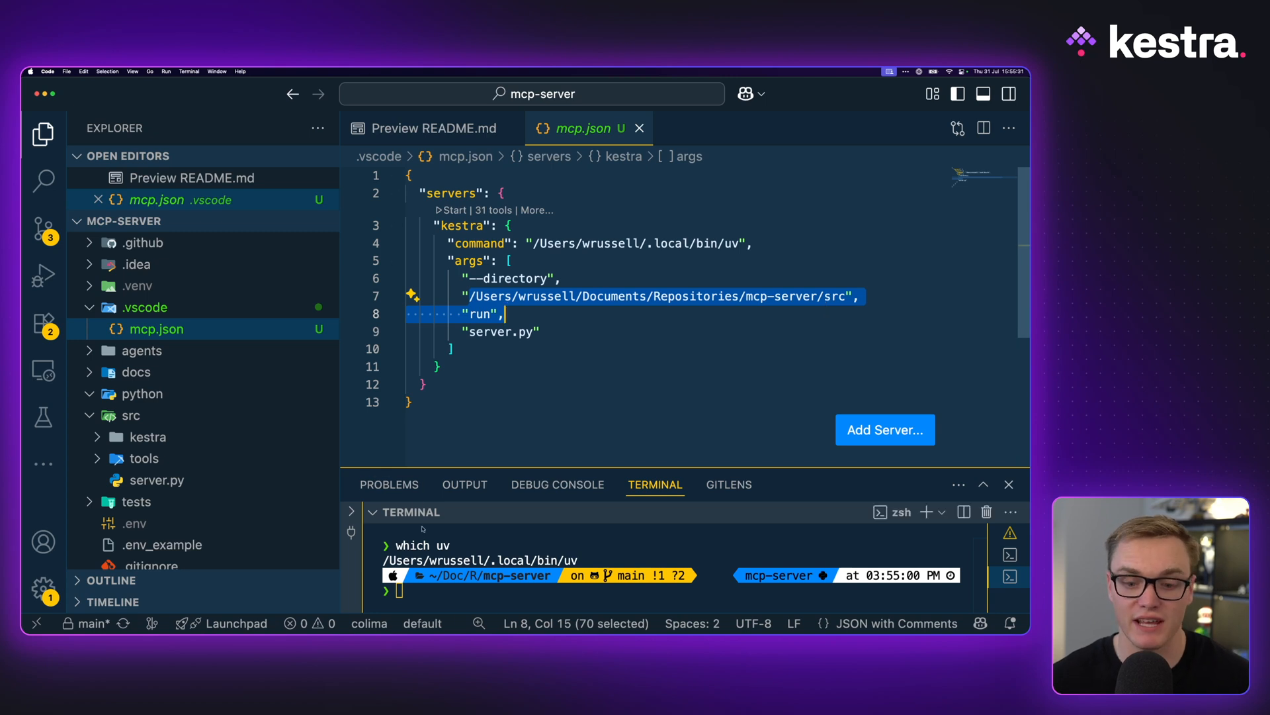
Verify the repository path with pwd so mcp.json points uv at src/server.py.
{"action": "type", "text": "pw"}
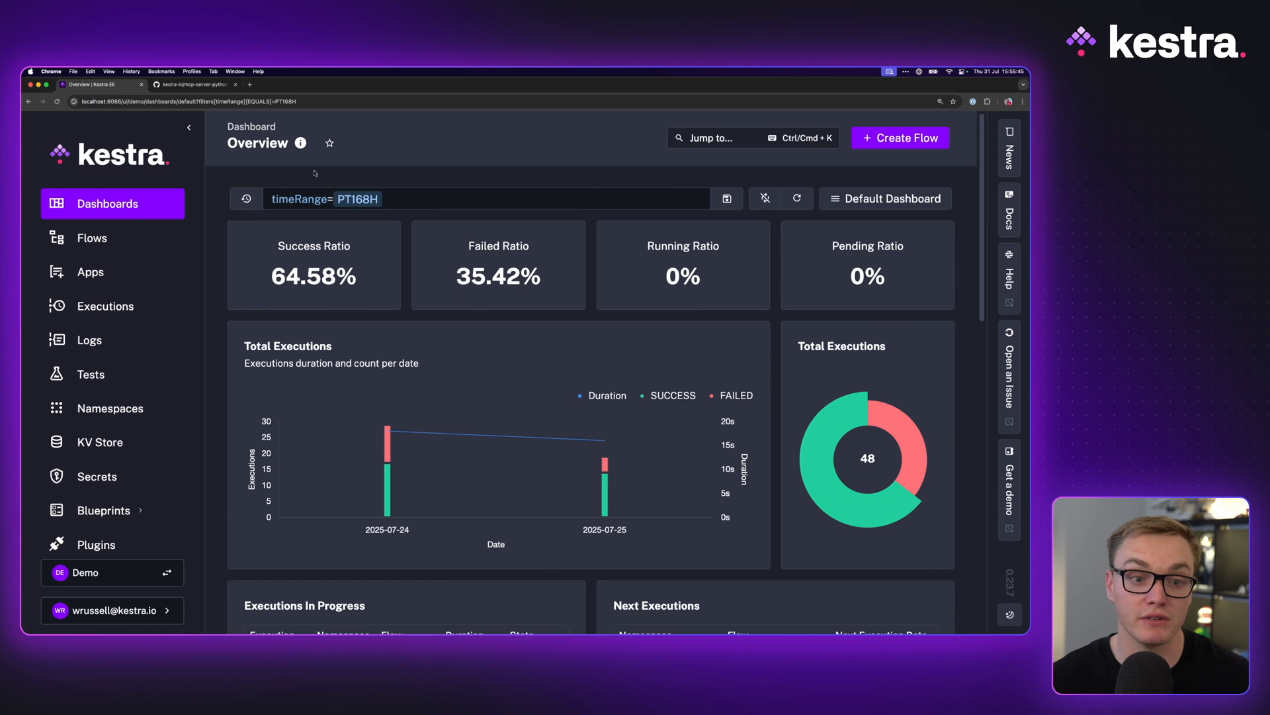
{"action": "left_click", "coordinate": [193, 85]}
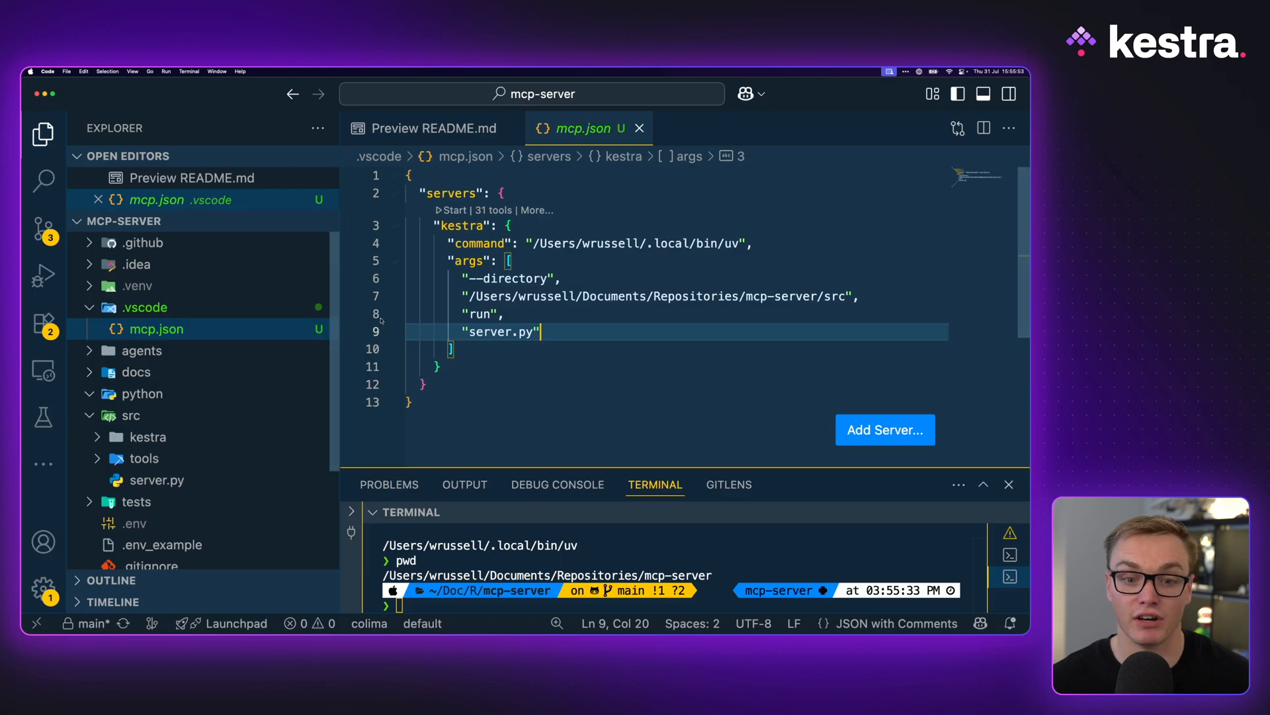
Review the README source and .env_example listing Kestra URL, auth and Gemini API key variables.
{"action": "left_click", "coordinate": [156, 479]}
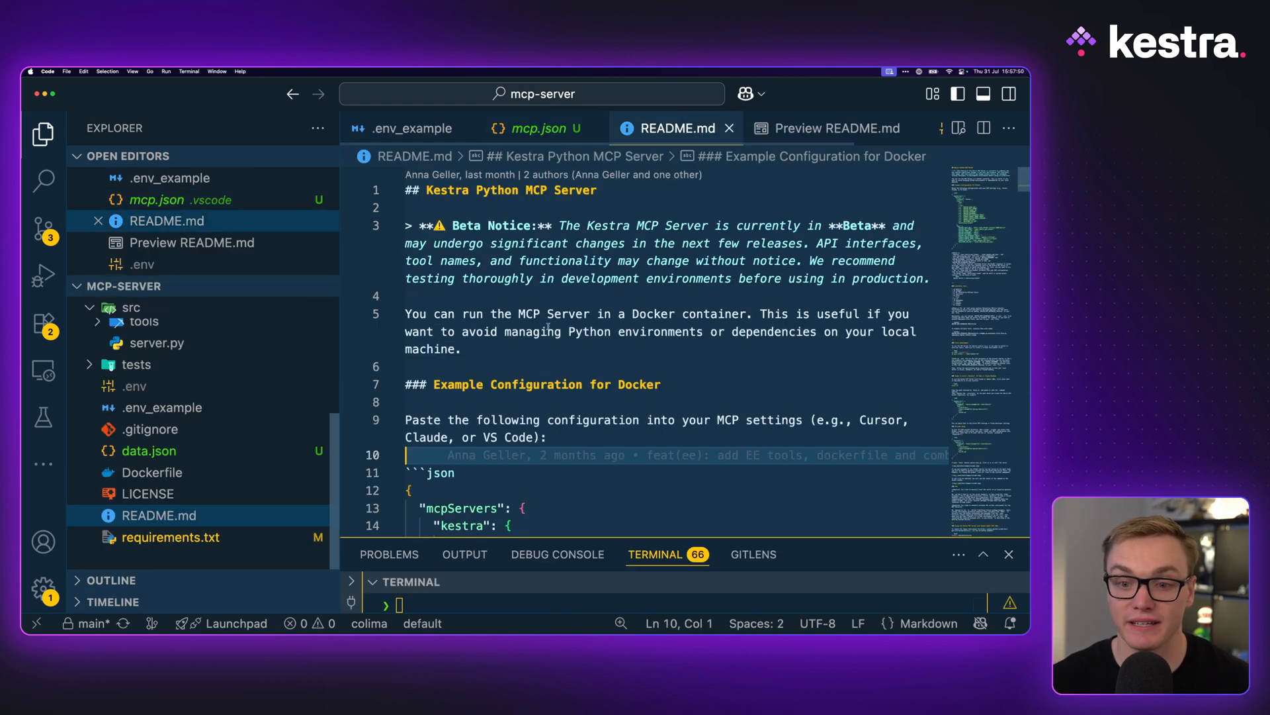
{"action": "scroll", "scroll_direction": "down", "scroll_amount": 3}
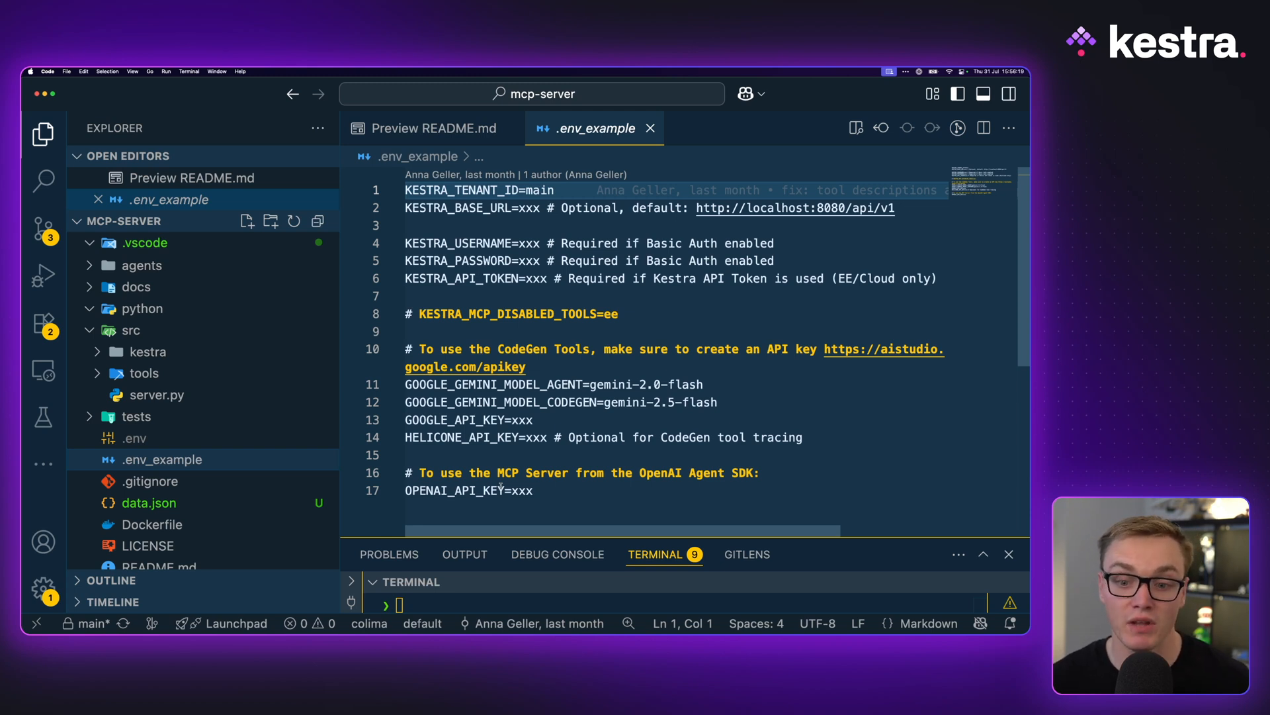
Fill .env with the local KESTRA_BASE_URL, tenant demo, API token and Gemini model variables.
{"action": "left_click", "coordinate": [135, 438]}
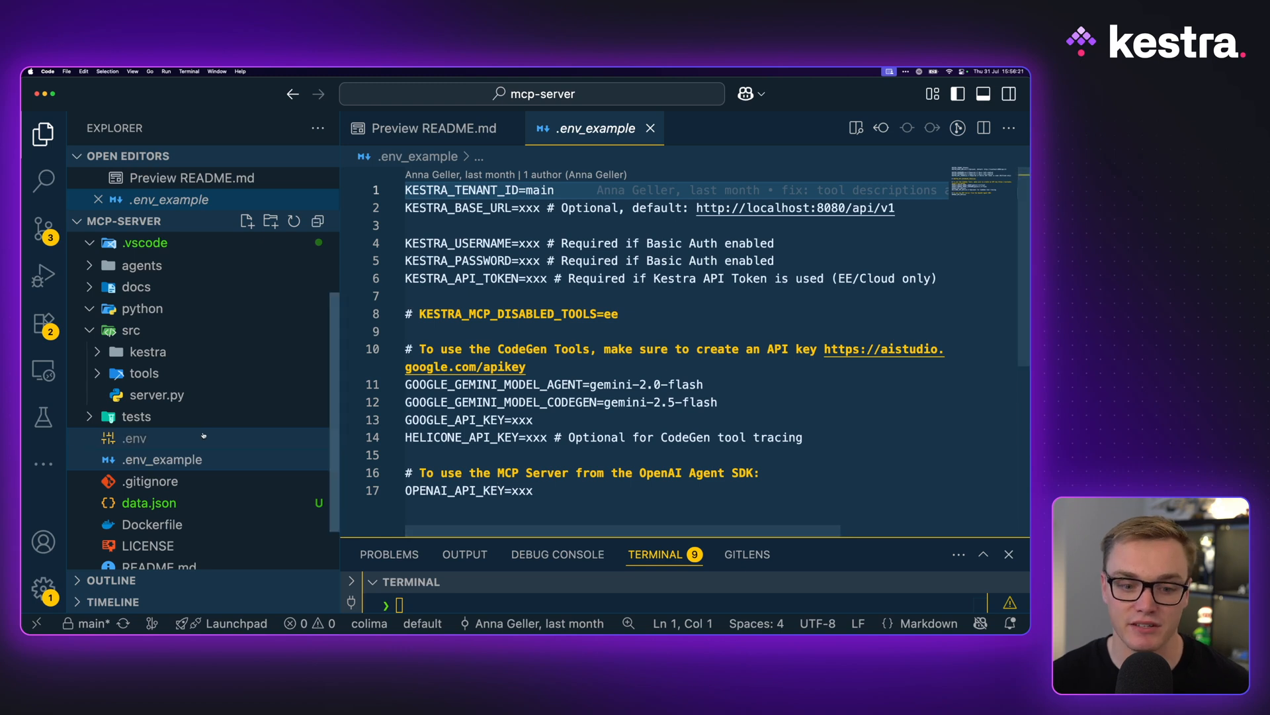
{"action": "left_click", "coordinate": [135, 439]}
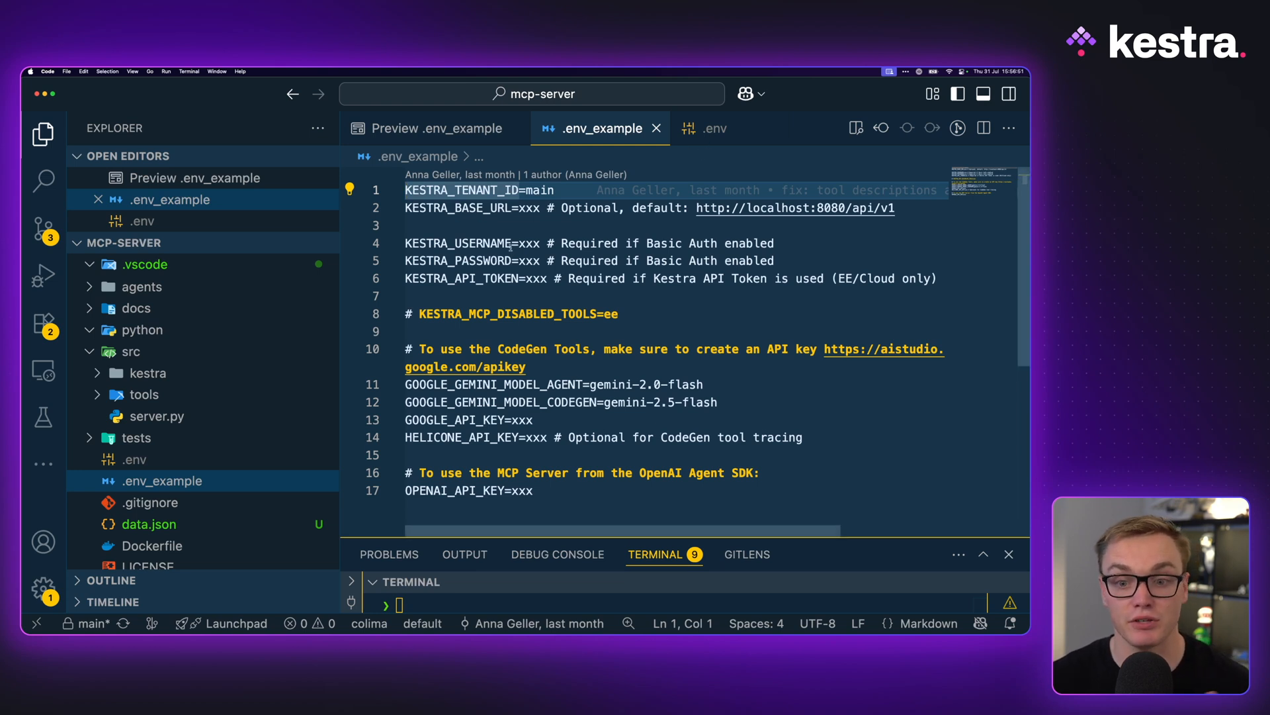
{"action": "left_click_drag", "start_coordinate": [405, 244], "coordinate": [775, 260]}
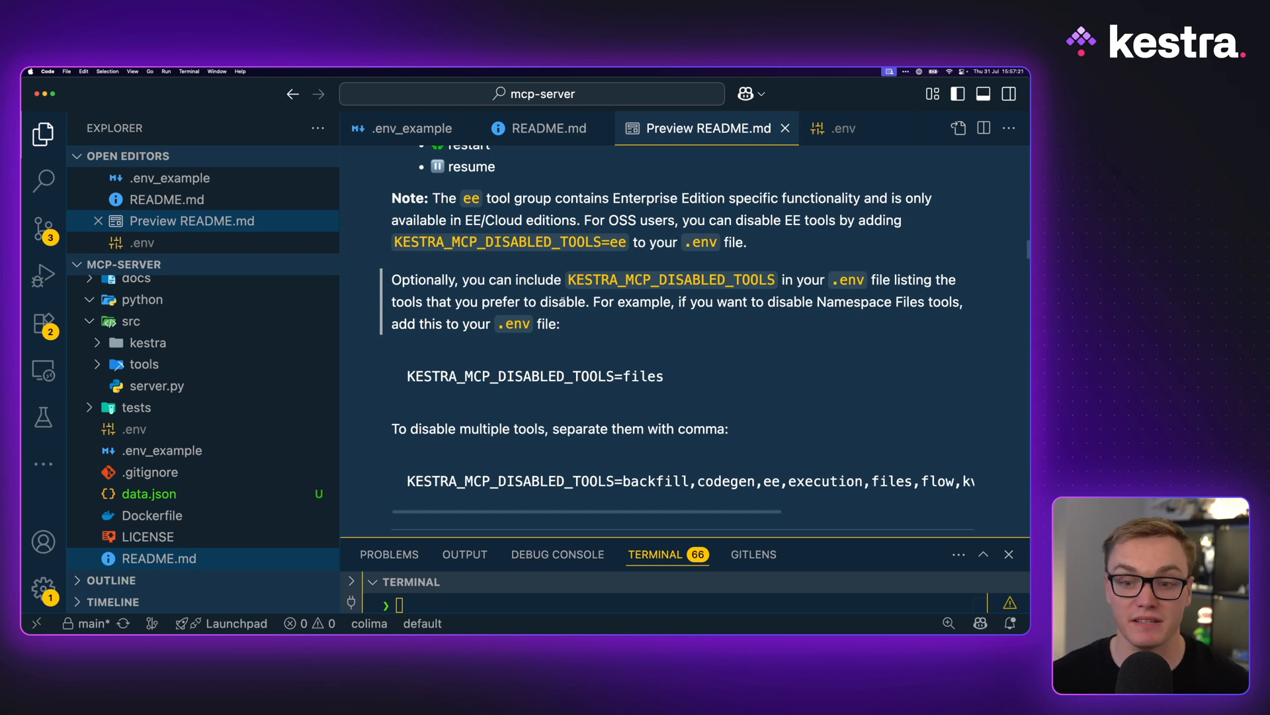
{"action": "scroll", "scroll_direction": "down", "scroll_amount": 3}
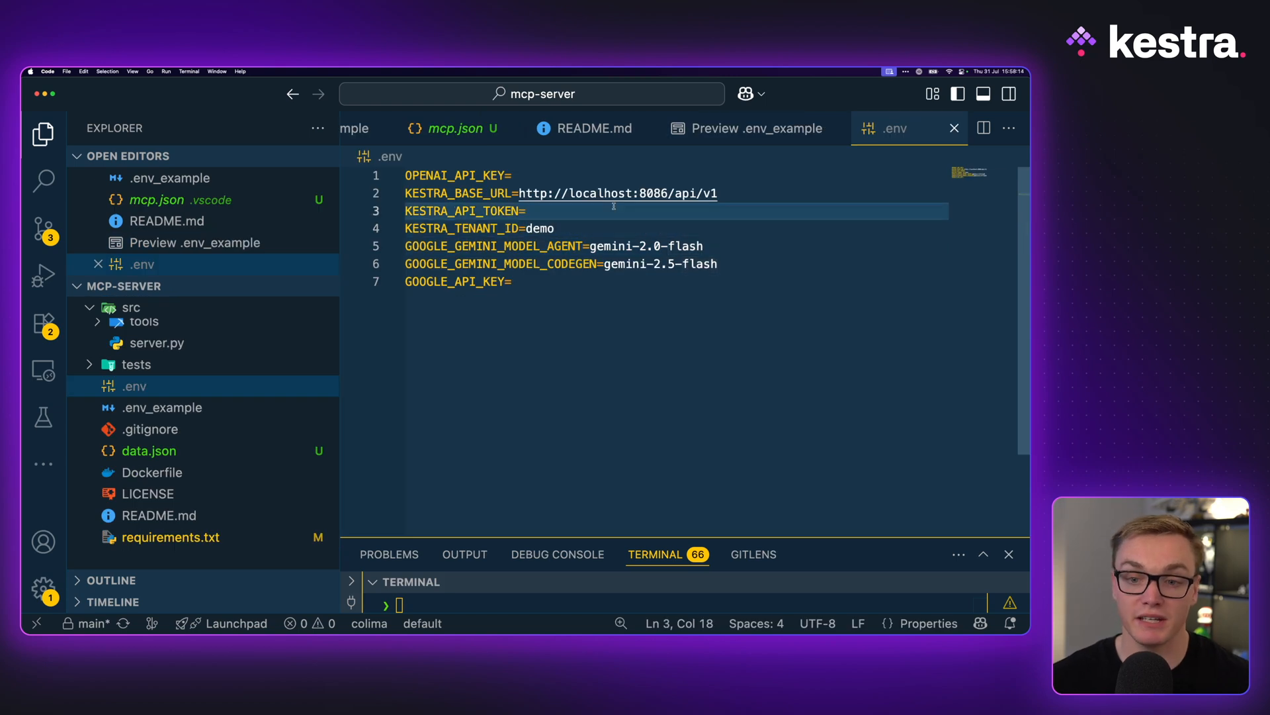
{"action": "left_click", "coordinate": [512, 174]}
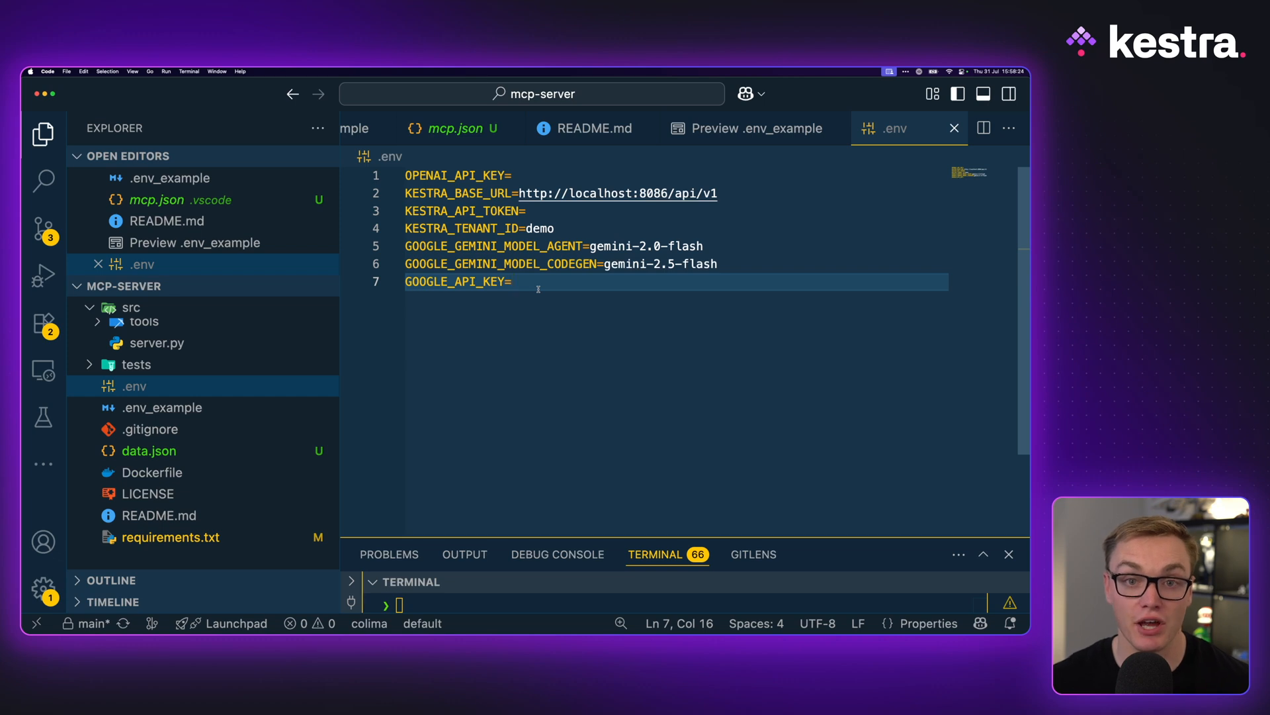
{"action": "left_click", "coordinate": [455, 129]}
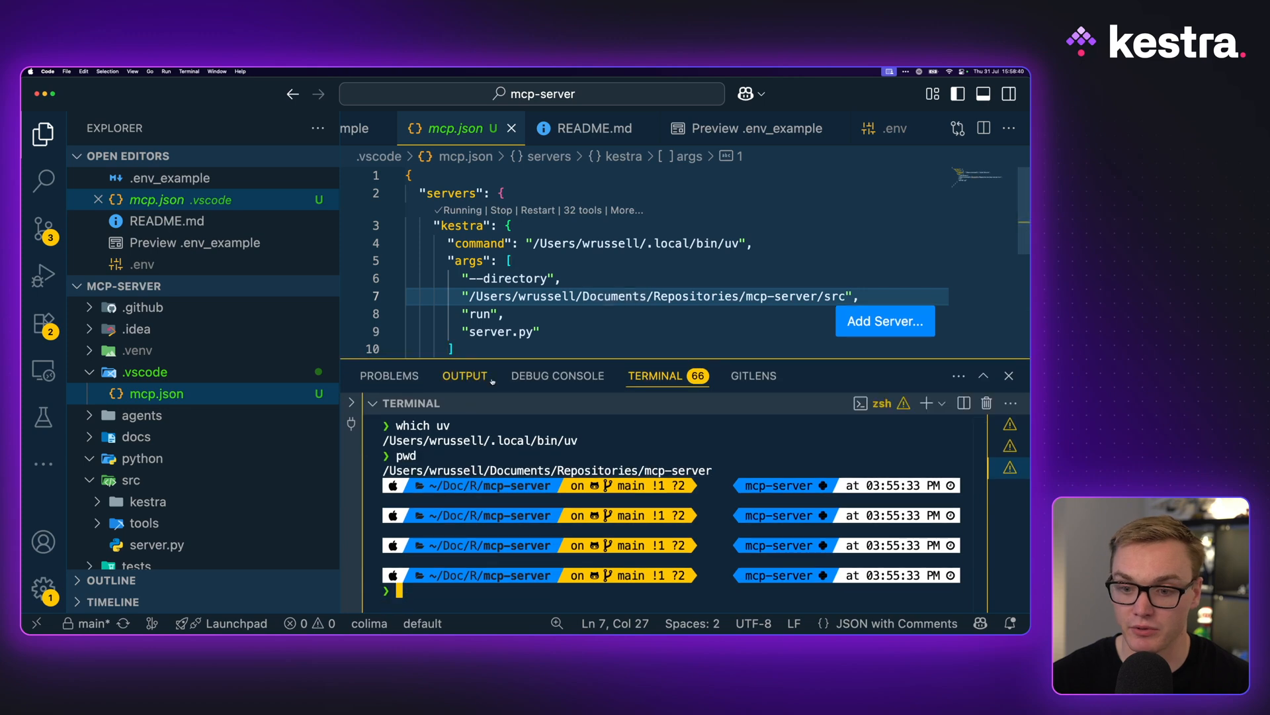
Confirm the kestra MCP server is Running with 32 tools in its startup log.
{"action": "left_click", "coordinate": [465, 374]}
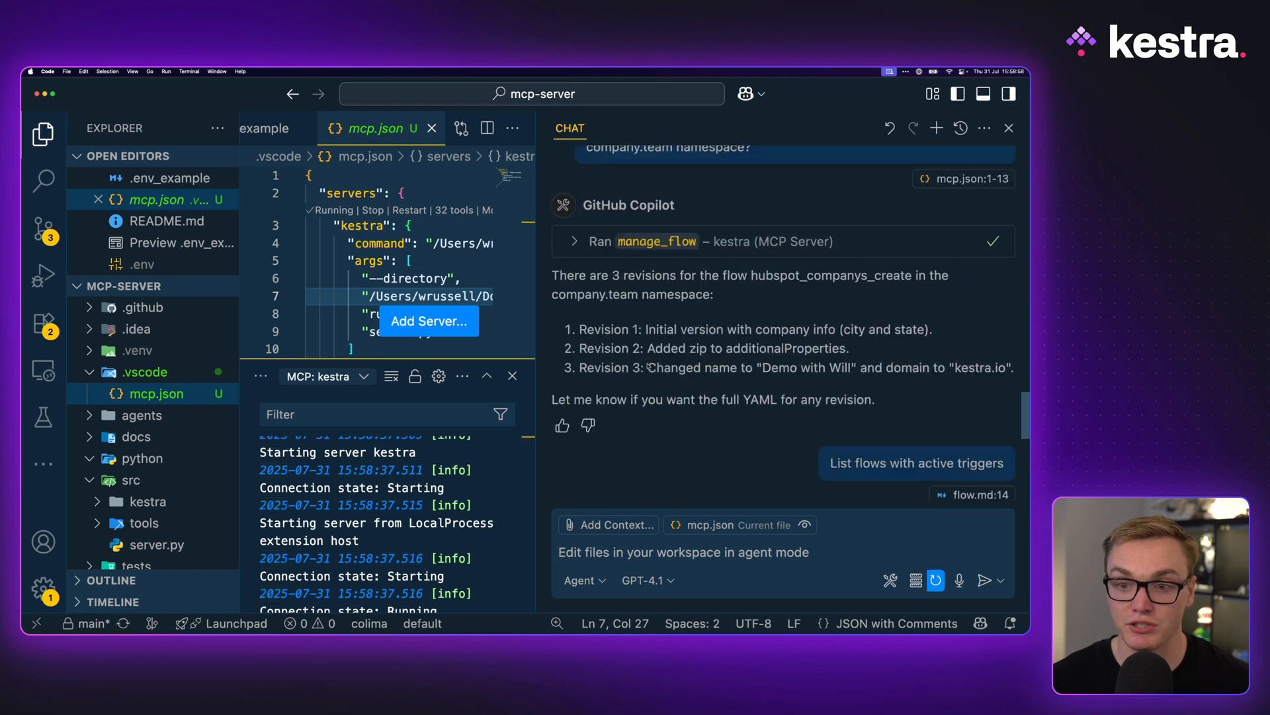
{"action": "left_click", "coordinate": [916, 463]}
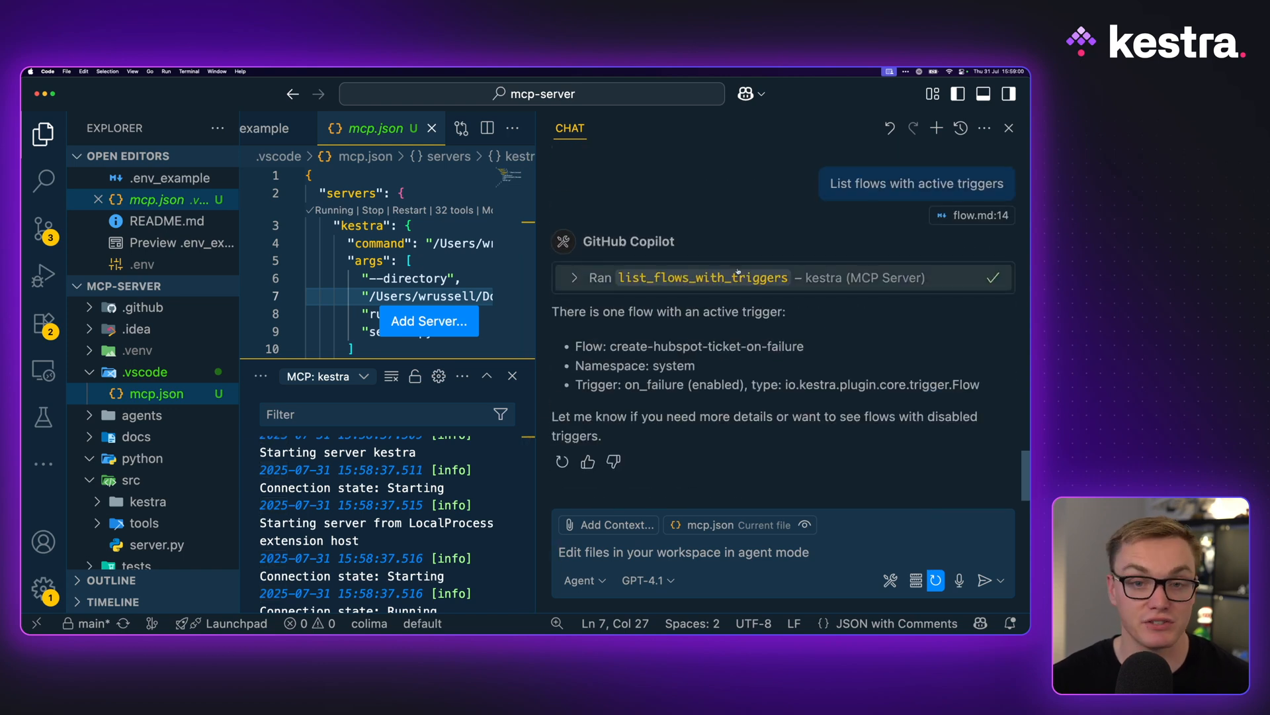
{"action": "left_click", "coordinate": [745, 93]}
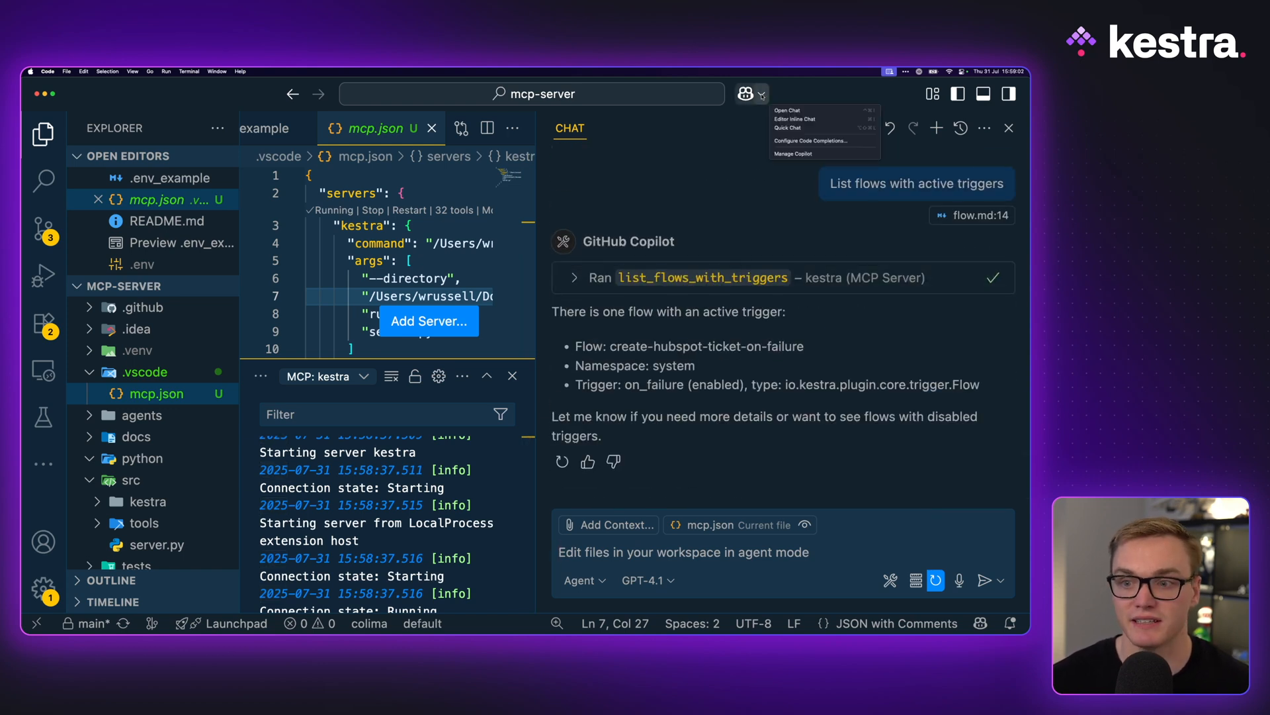
Set Copilot chat to Agent mode before asking 'List flows with active triggers'.
{"action": "left_click", "coordinate": [580, 579]}
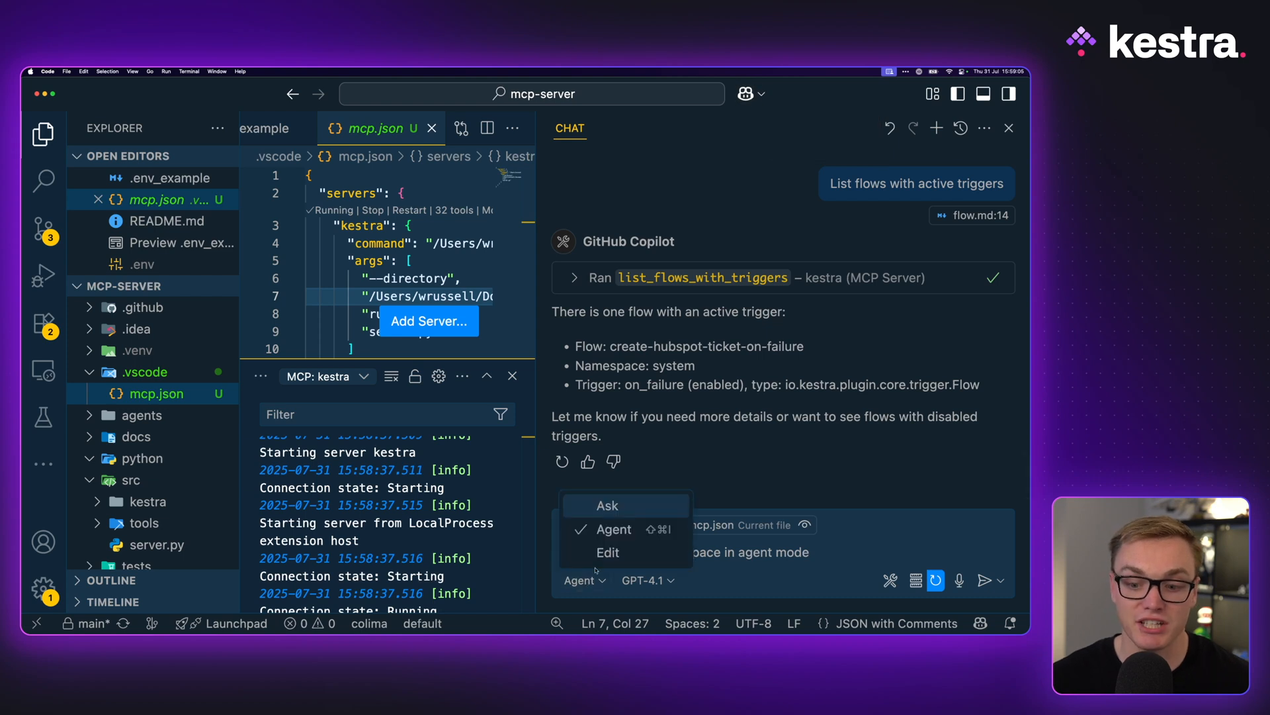
{"action": "left_click", "coordinate": [604, 505]}
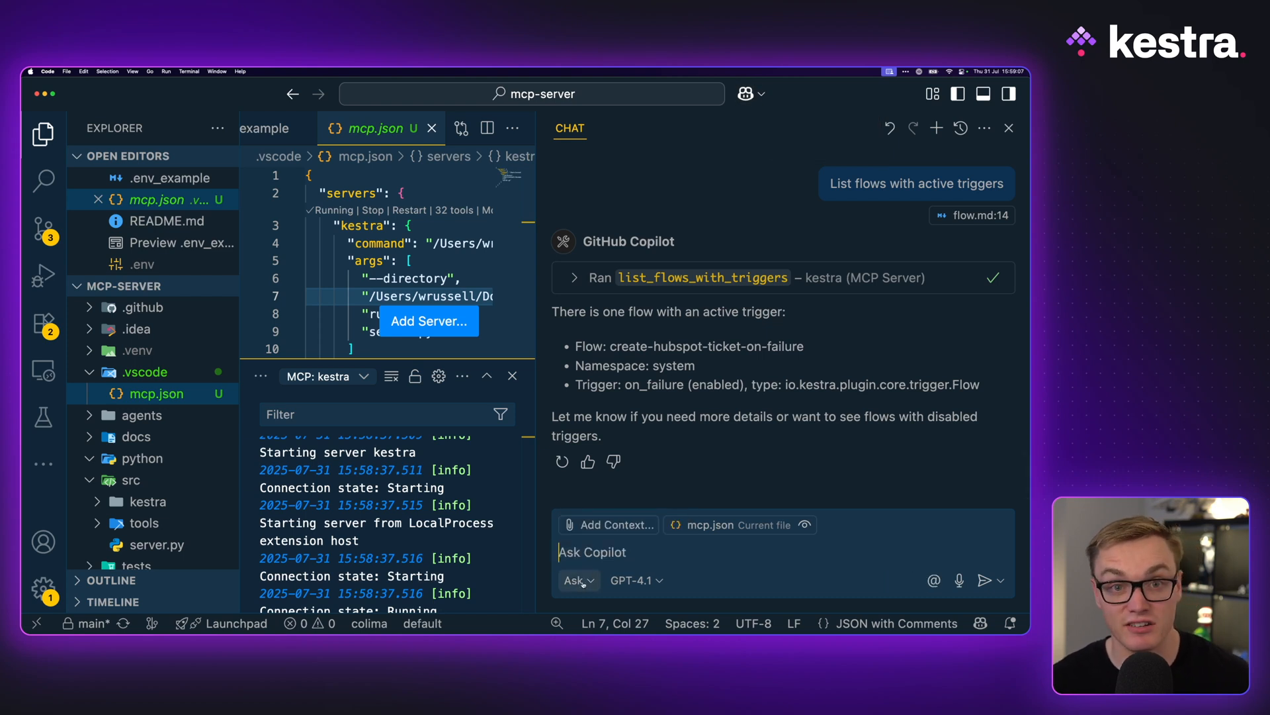
{"action": "left_click", "coordinate": [576, 579]}
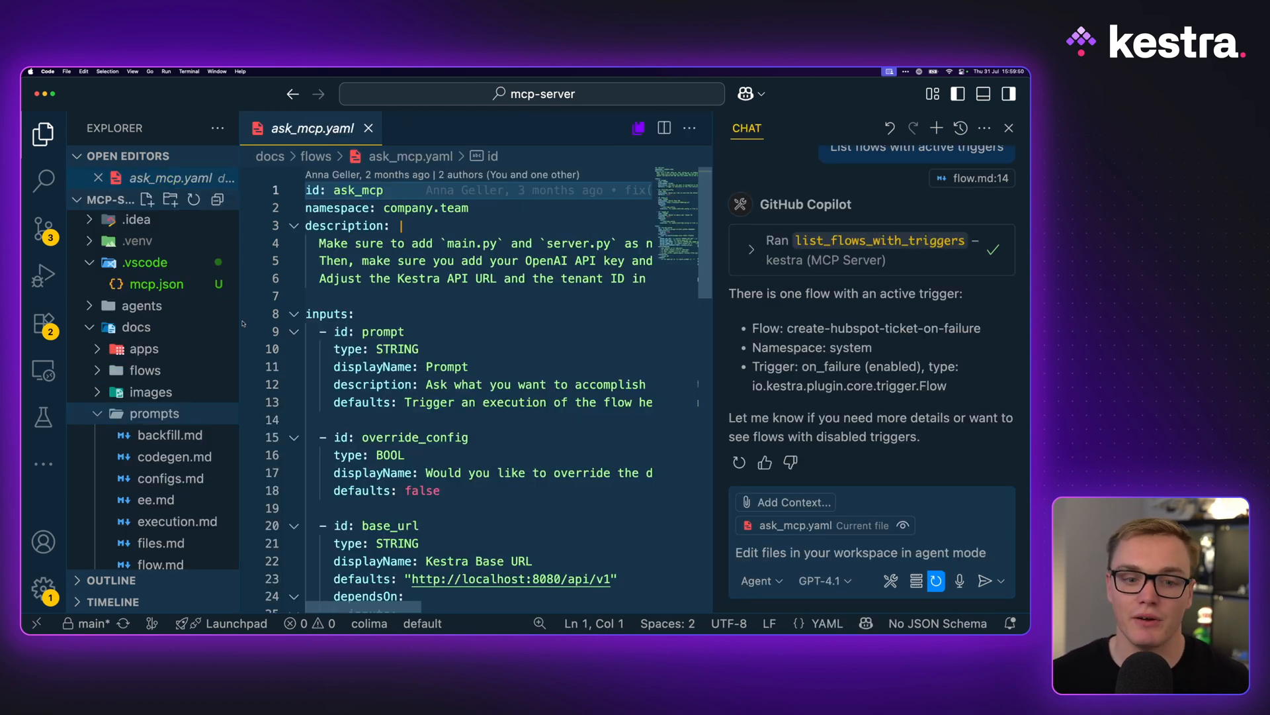
Browse the docs/prompts example files, then bring up the Kestra dashboard in Chrome.
{"action": "left_click", "coordinate": [171, 436]}
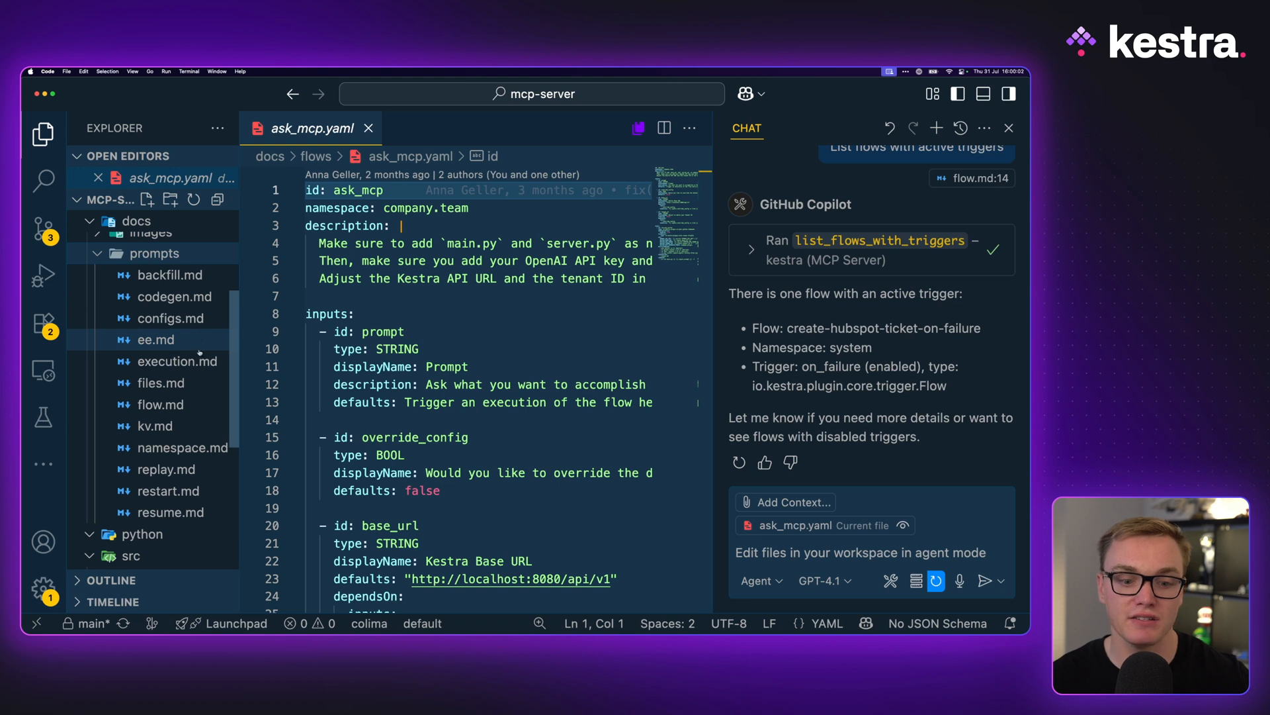
{"action": "left_click", "coordinate": [161, 405]}
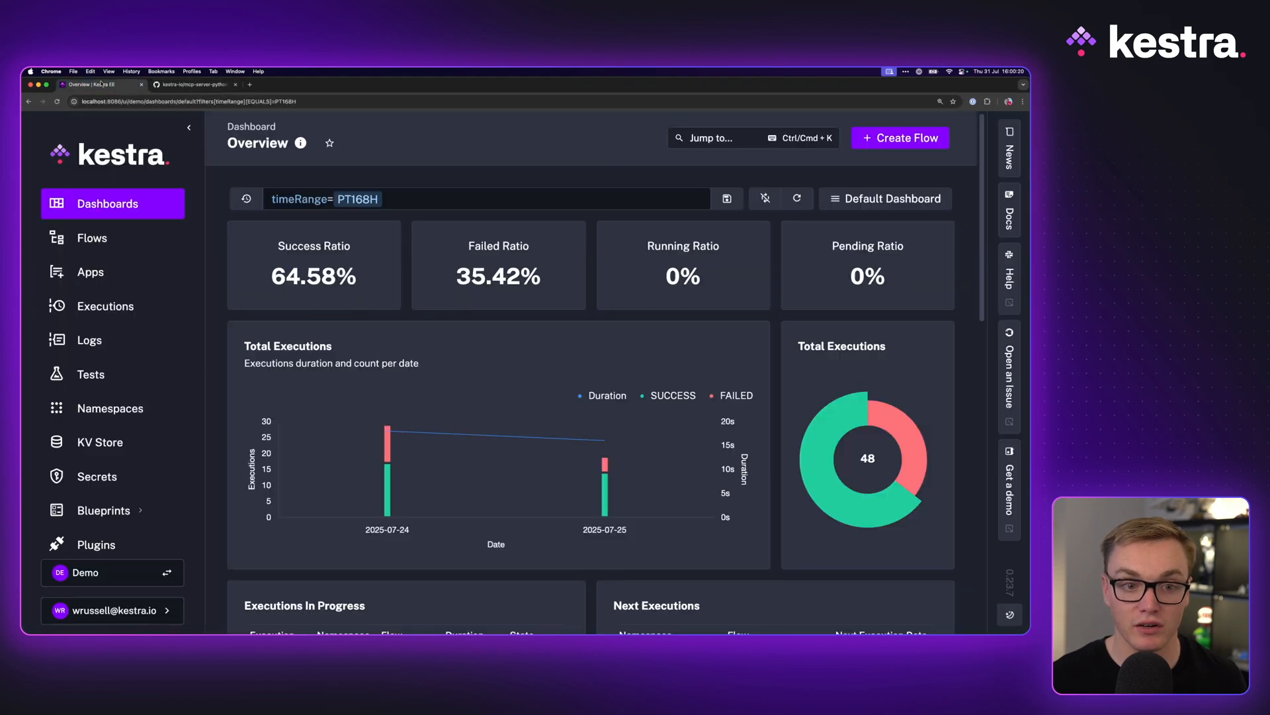
Approve search_flows for hubspot, list_flows_with_triggers, and disabling create-hubspot-ticket-on-failure.
{"action": "left_click", "coordinate": [93, 237]}
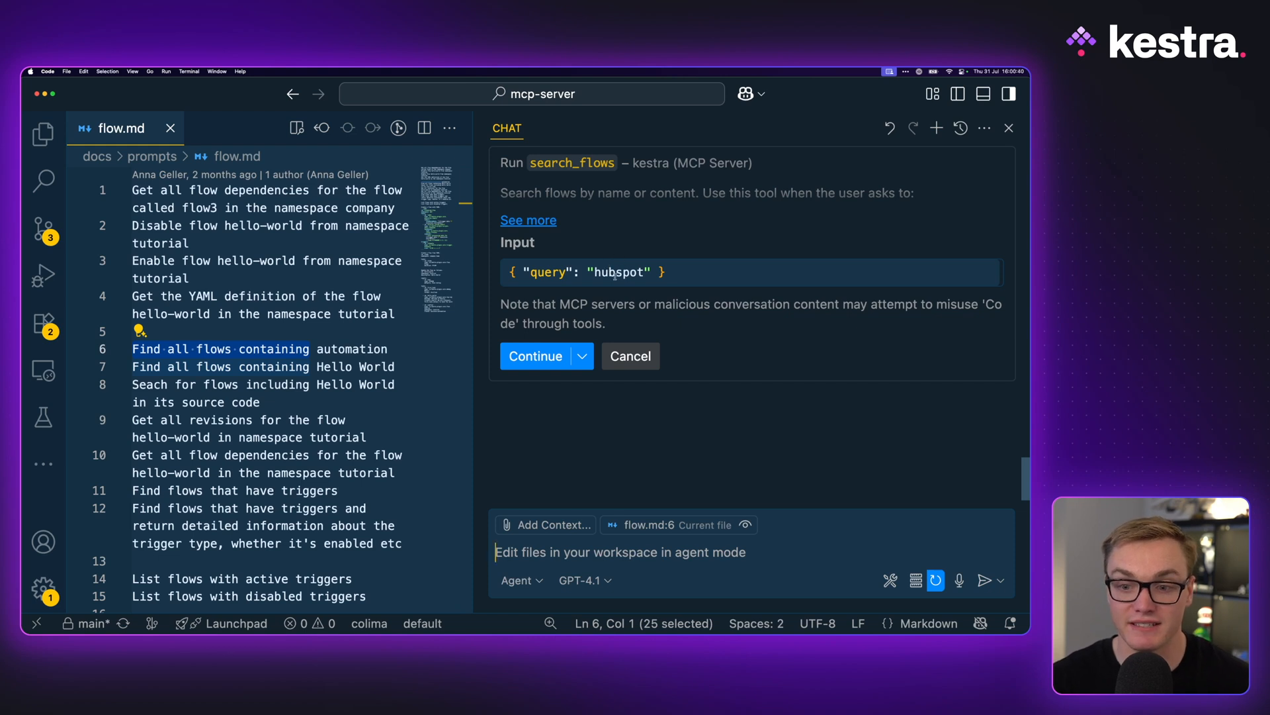
{"action": "left_click", "coordinate": [534, 356]}
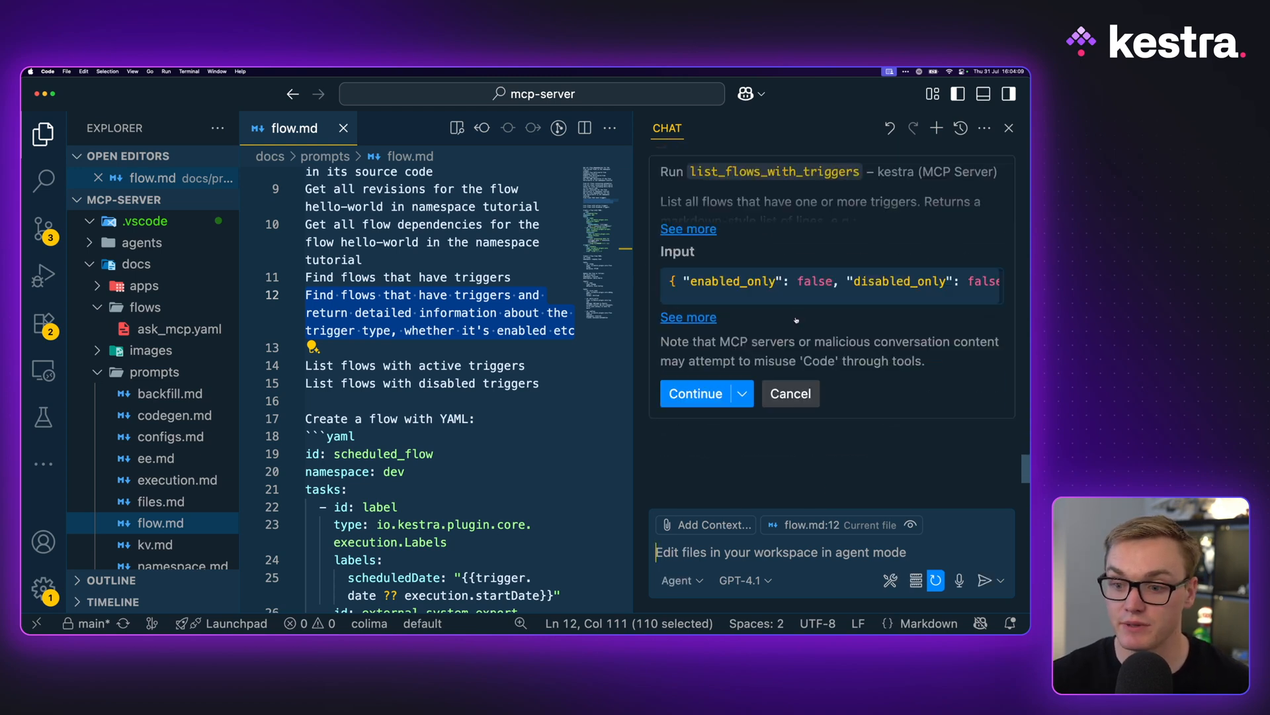
{"action": "left_click", "coordinate": [695, 393]}
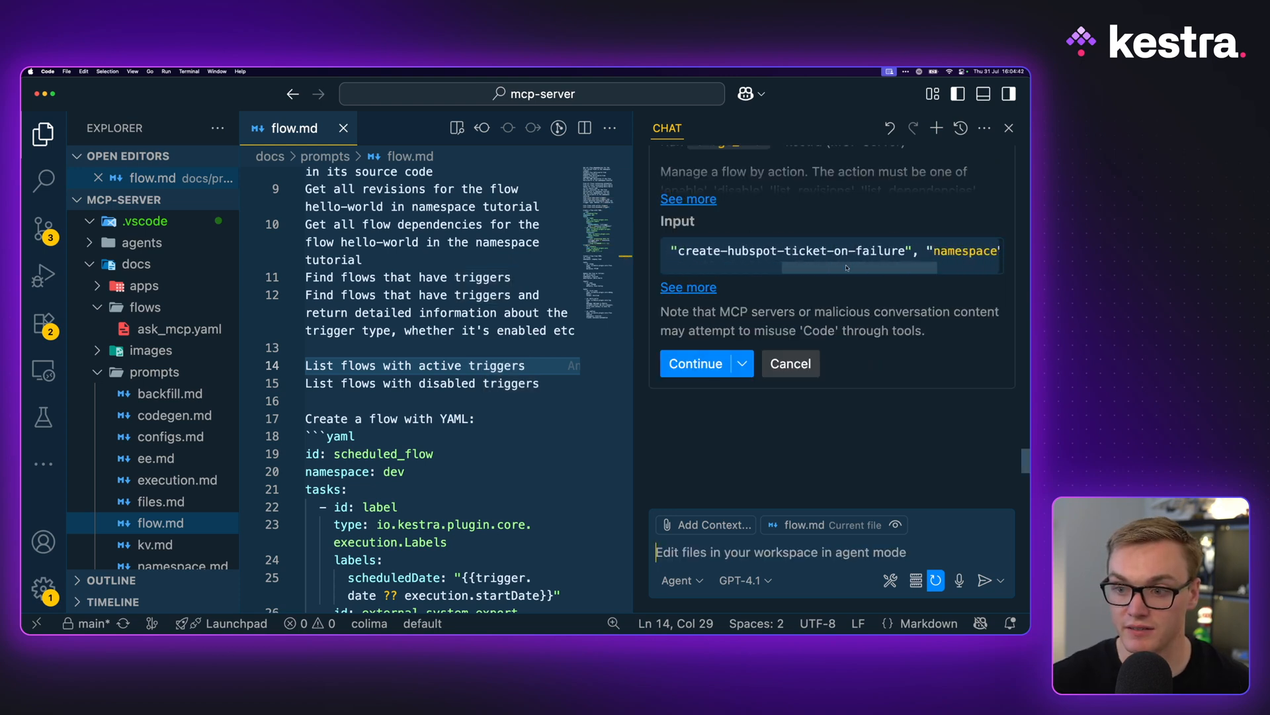
{"action": "left_click", "coordinate": [696, 363]}
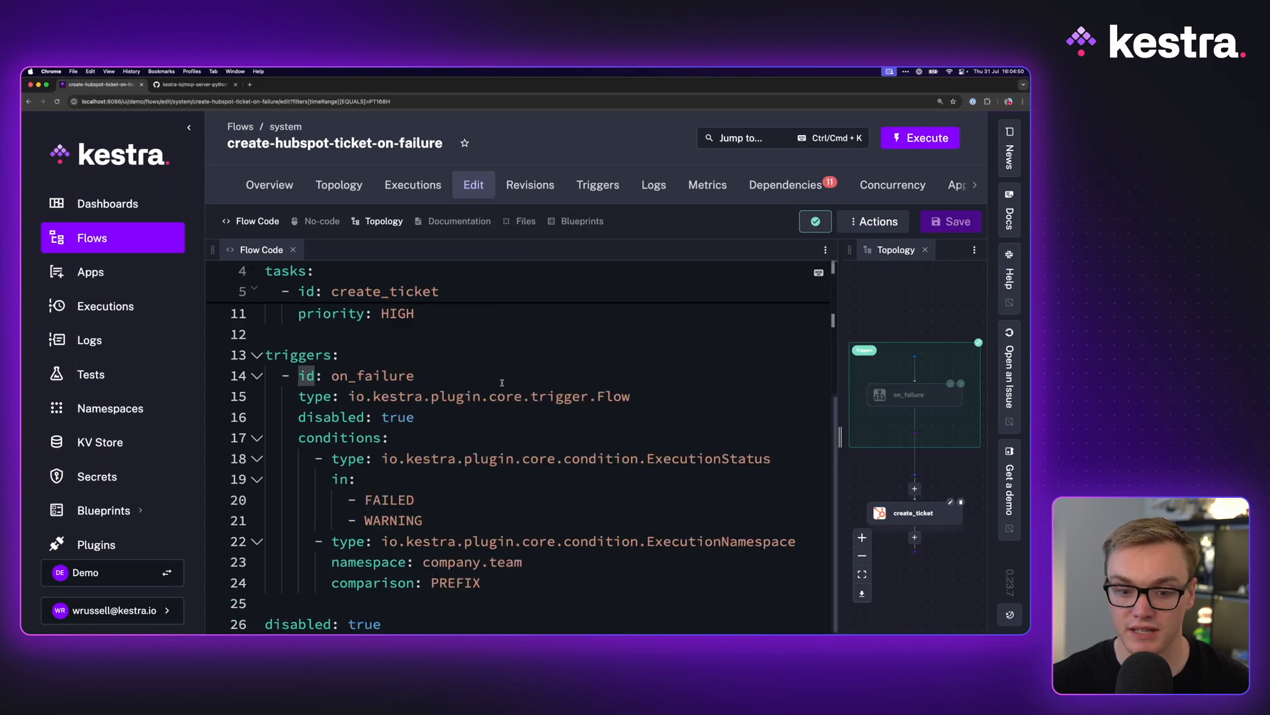
{"action": "double_click", "coordinate": [364, 623]}
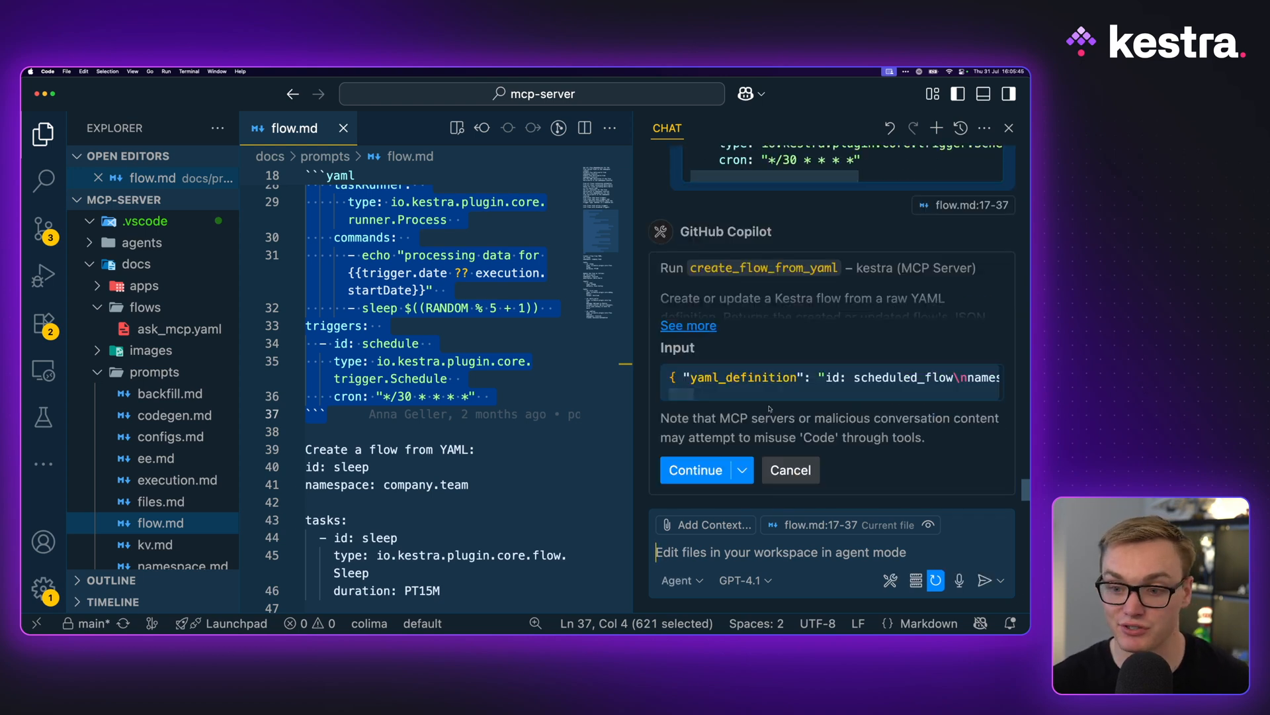
Approve create_flow_from_yaml to add scheduled_flow in dev and review its tool source in flow.py.
{"action": "left_click", "coordinate": [695, 470]}
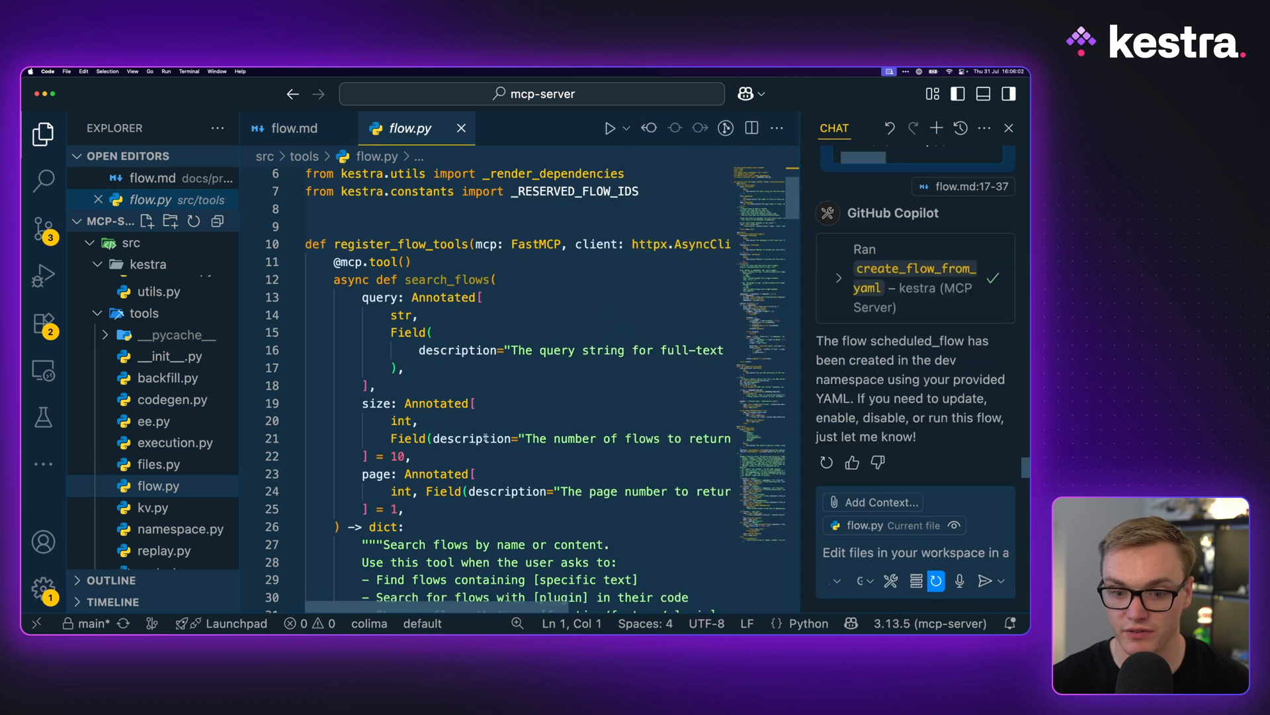
{"action": "scroll", "scroll_direction": "down", "scroll_amount": 3}
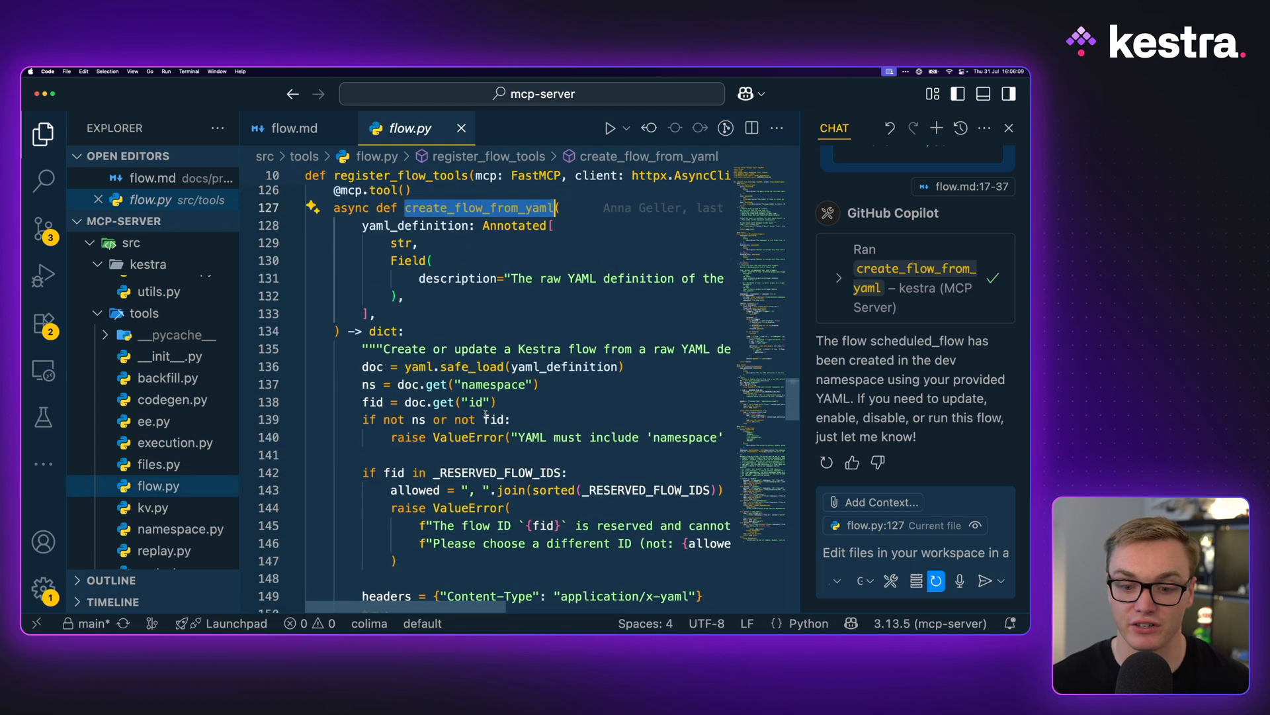
{"action": "mouse_move", "coordinate": [493, 384]}
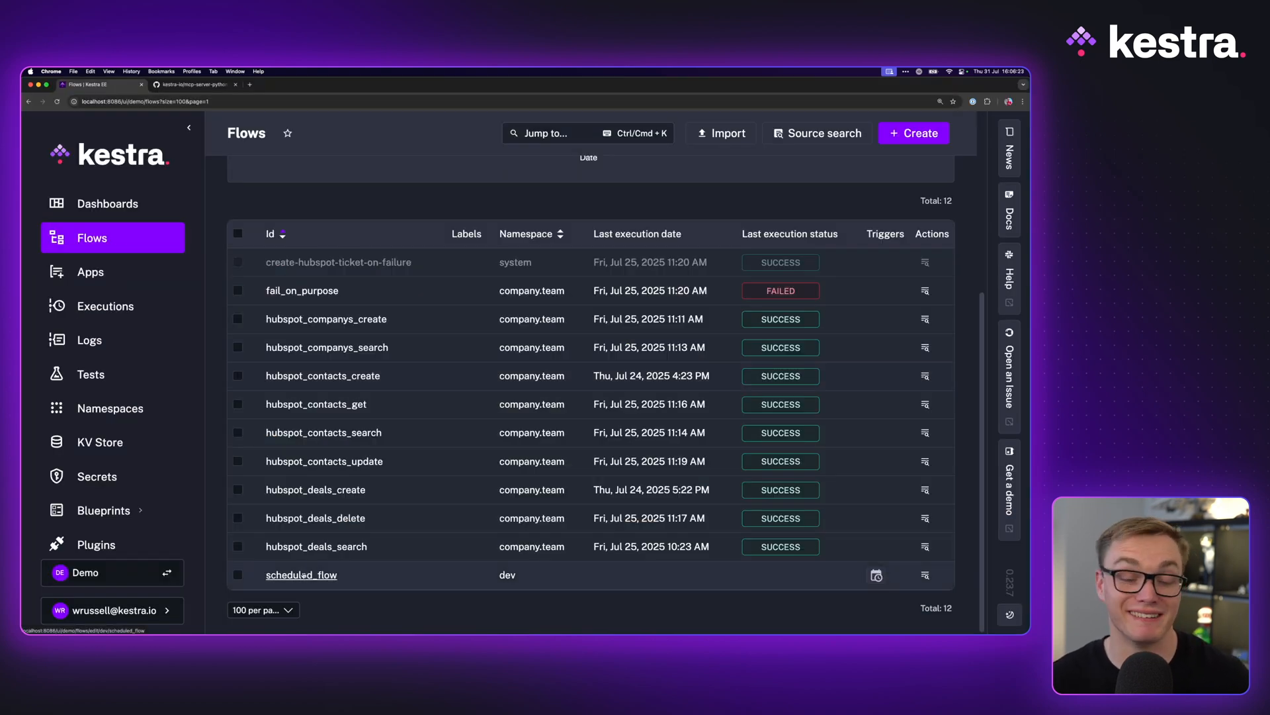
Open scheduled_flow from the dev namespace in the Kestra Flows table.
{"action": "left_click", "coordinate": [301, 574]}
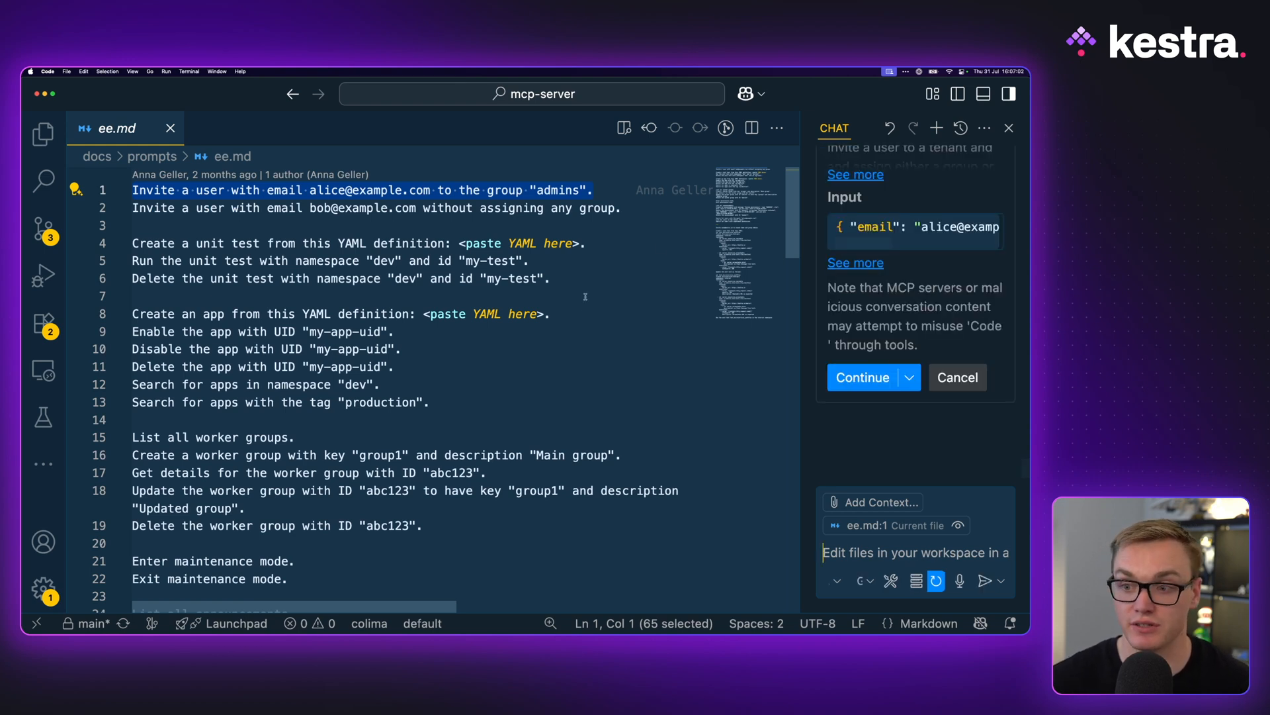
Approve Copilot's invite_user calls, one user into the admins group and one with no group.
{"action": "left_click", "coordinate": [863, 377]}
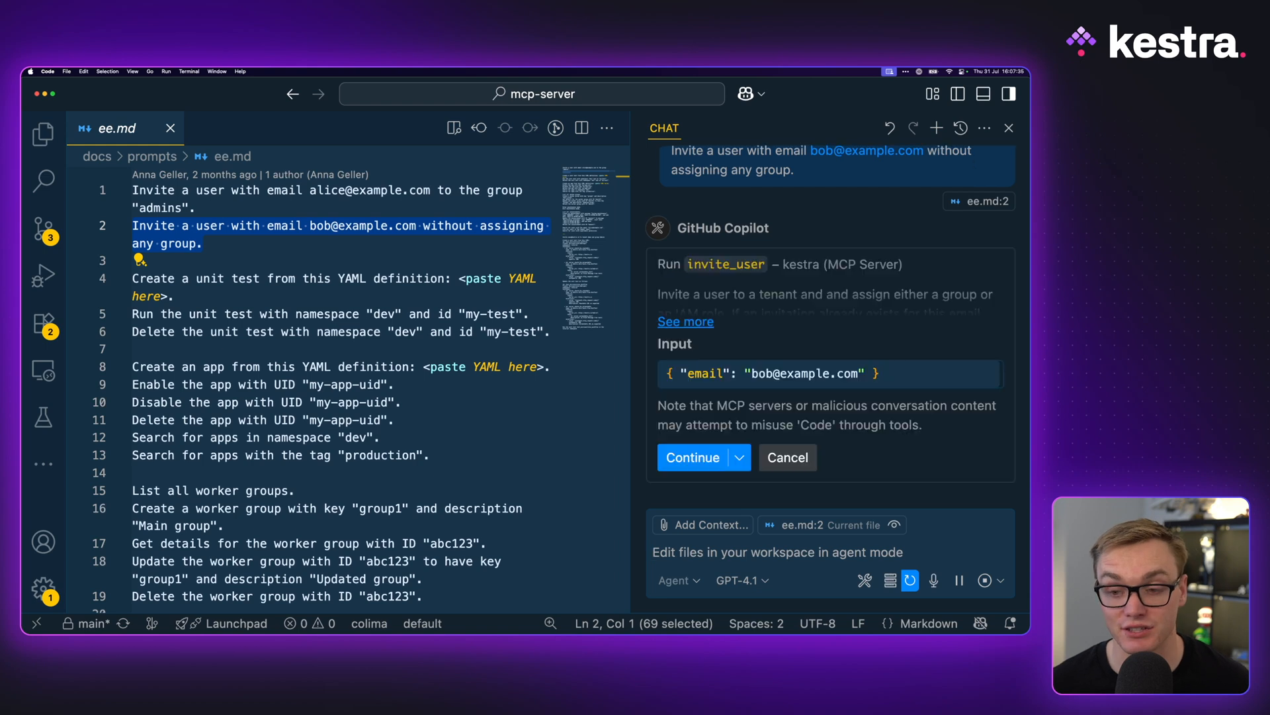
{"action": "left_click", "coordinate": [693, 457]}
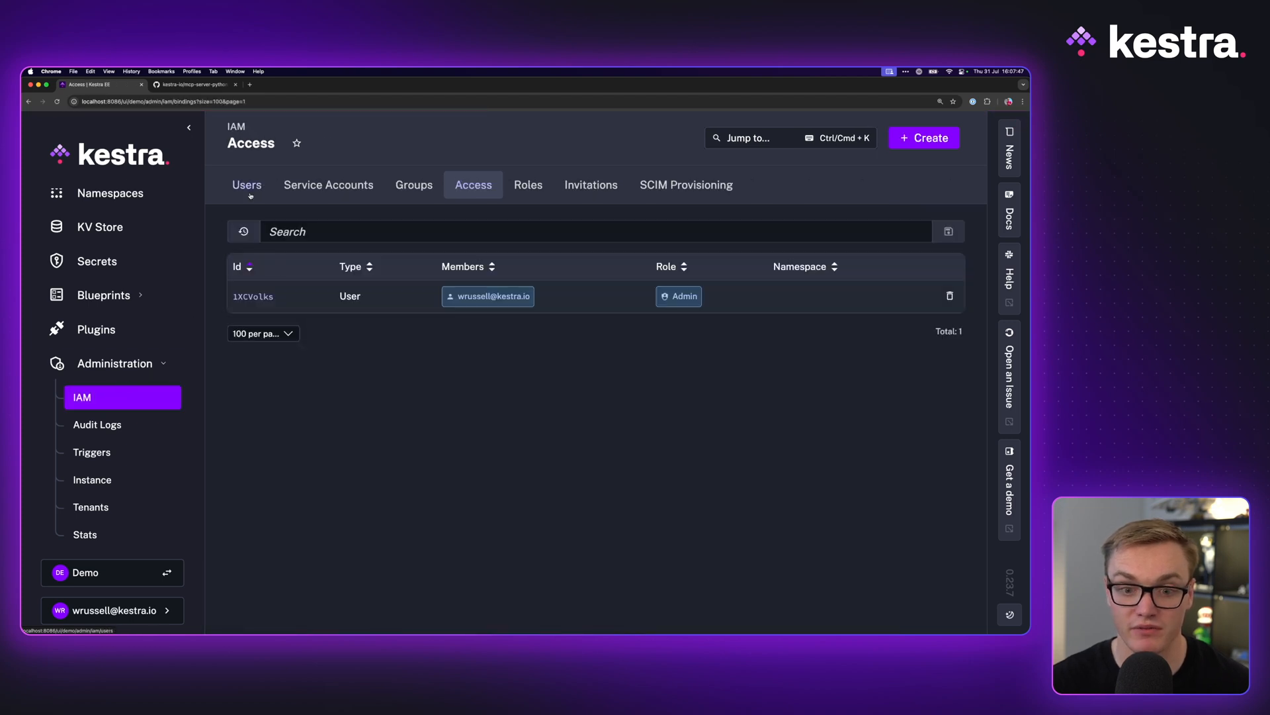
{"action": "left_click", "coordinate": [590, 185]}
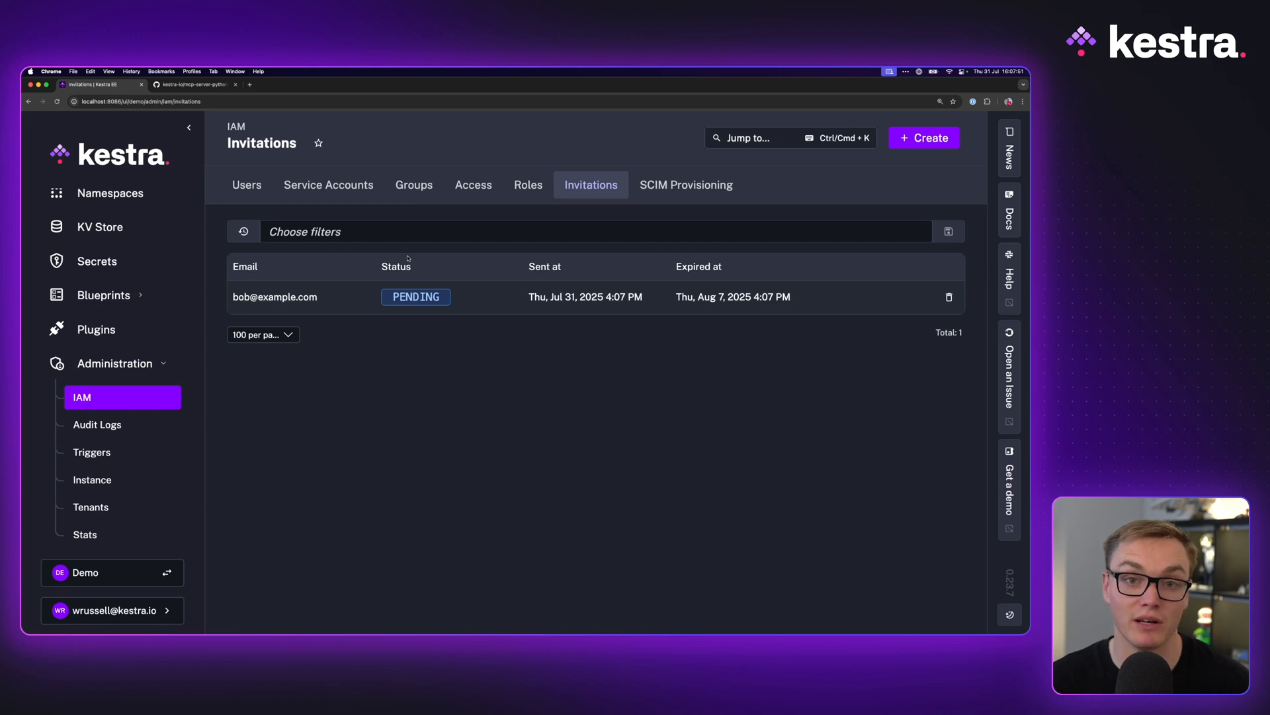
{"action": "mouse_move", "coordinate": [229, 411]}
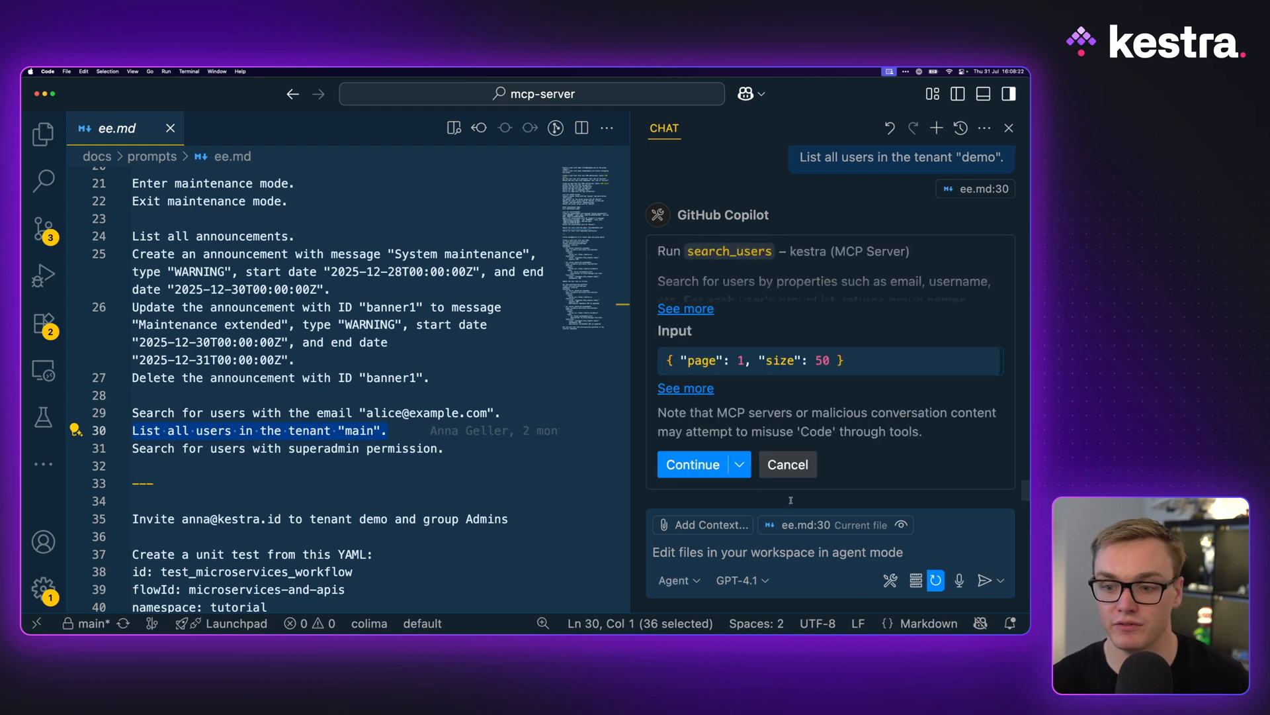
Approve listing tenant users, then send the POST request flow prompt from codegen.md to Copilot.
{"action": "left_click", "coordinate": [692, 463]}
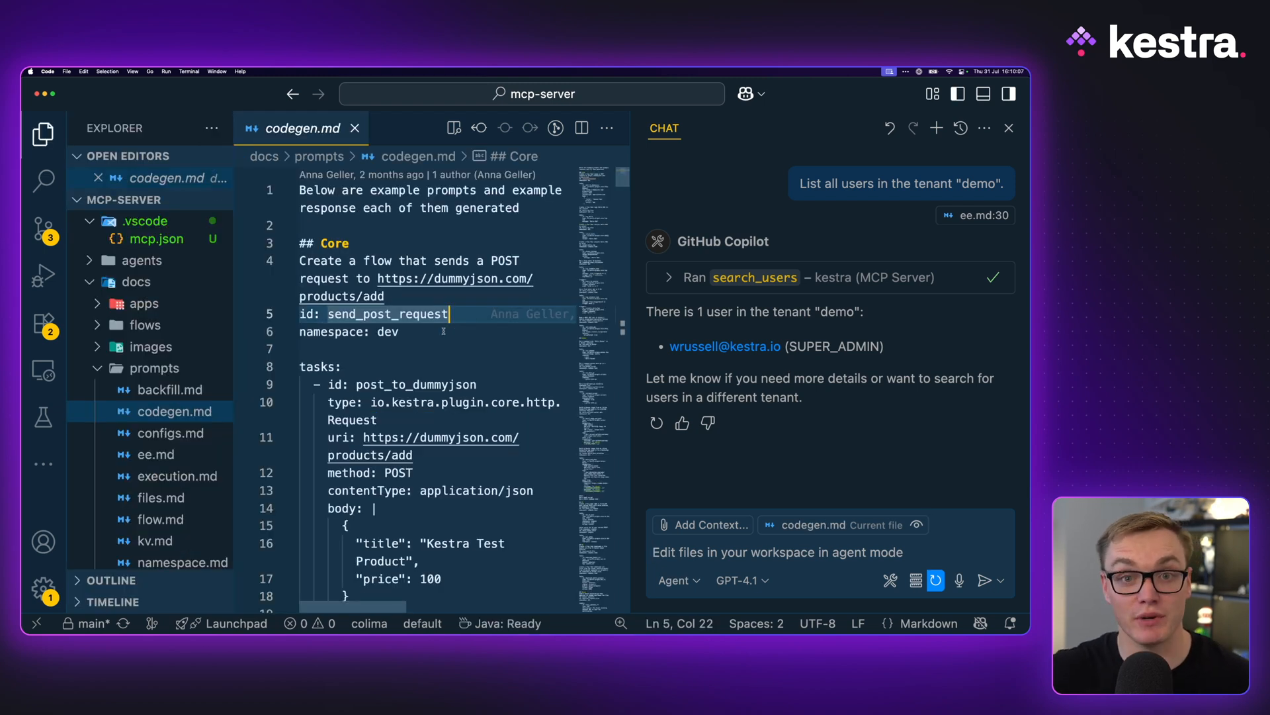
{"action": "left_click", "coordinate": [43, 134]}
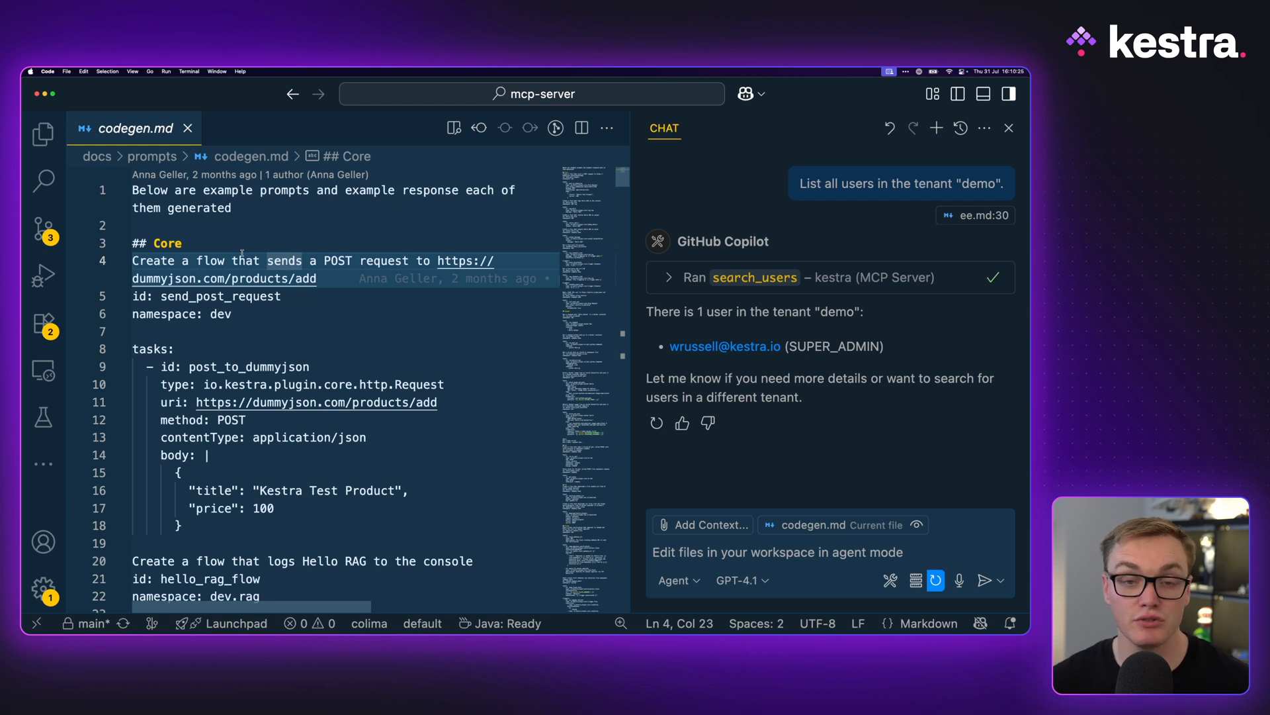
{"action": "scroll", "scroll_direction": "down", "scroll_amount": 3}
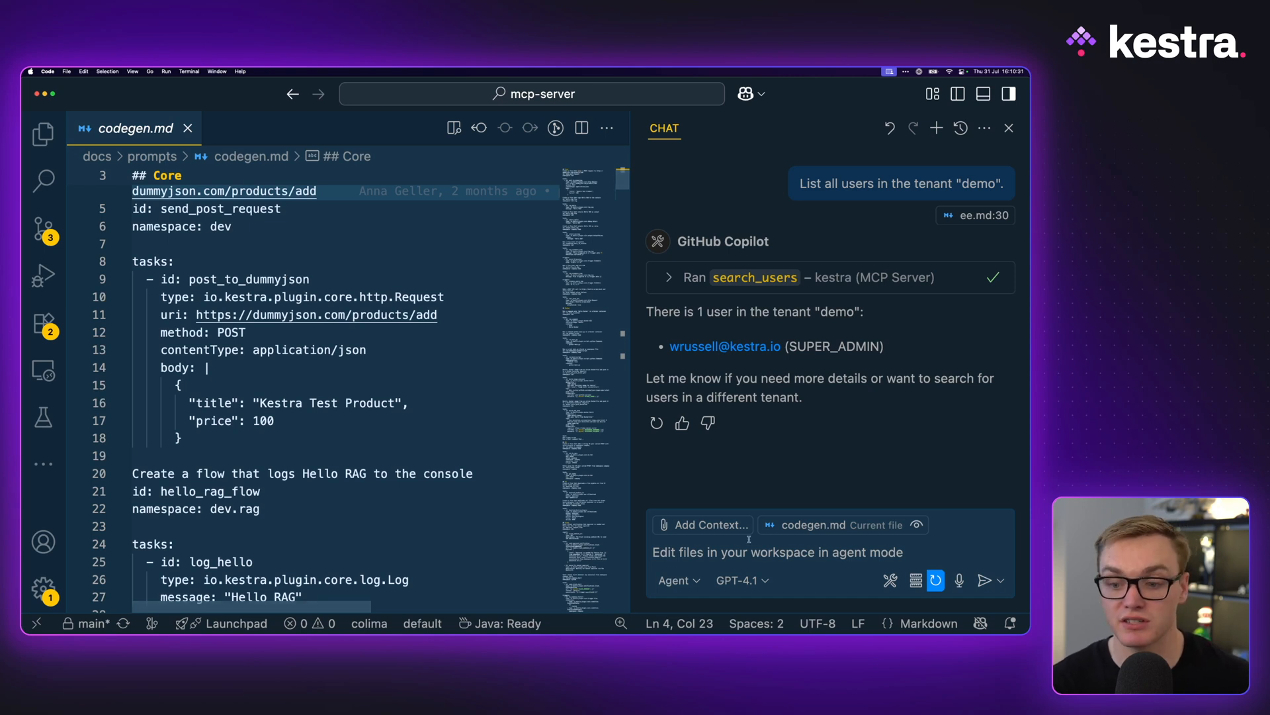
{"action": "left_click", "coordinate": [981, 580]}
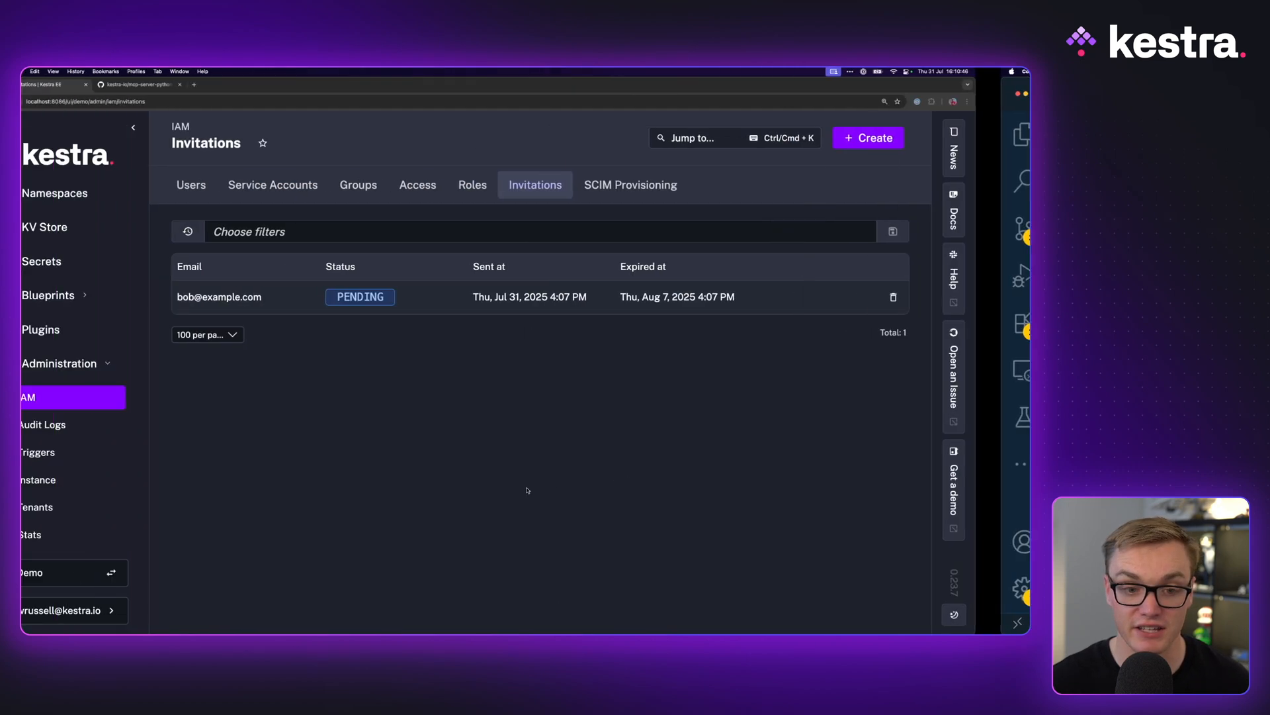
Locate send_post_request in the Flows list and view its flow code.
{"action": "left_click", "coordinate": [93, 237]}
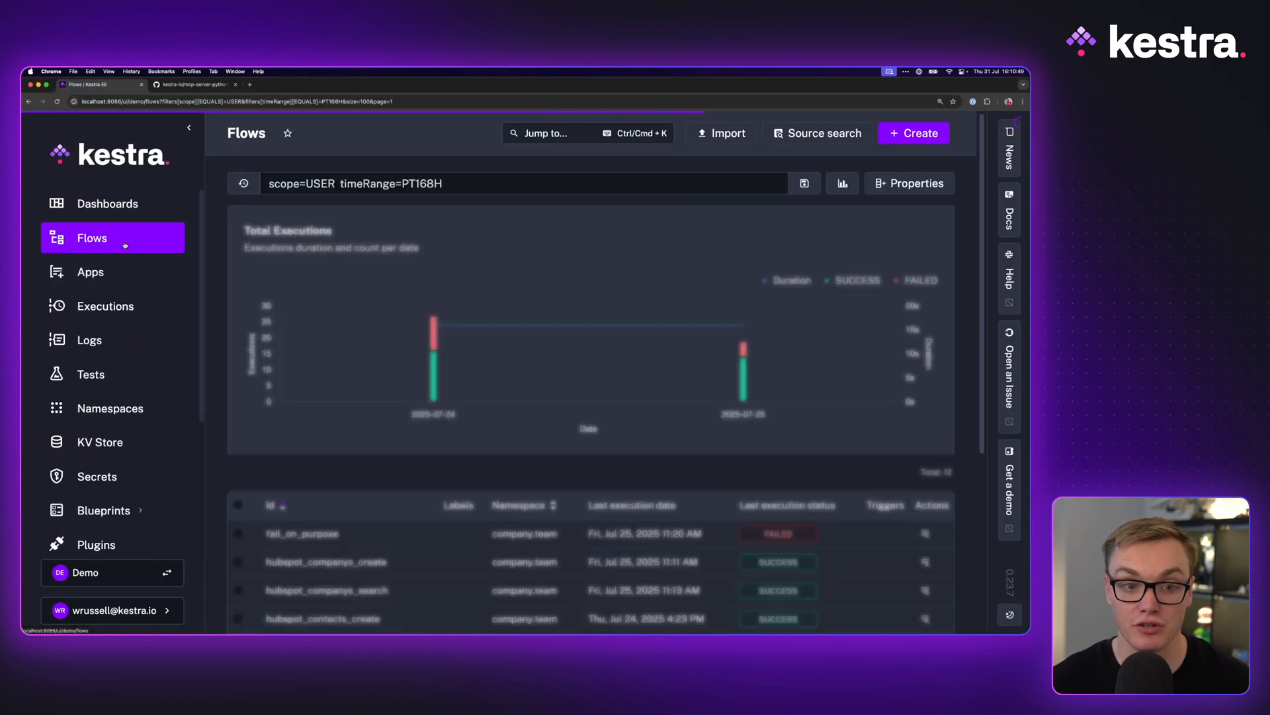
{"action": "scroll", "scroll_direction": "down", "scroll_amount": 3}
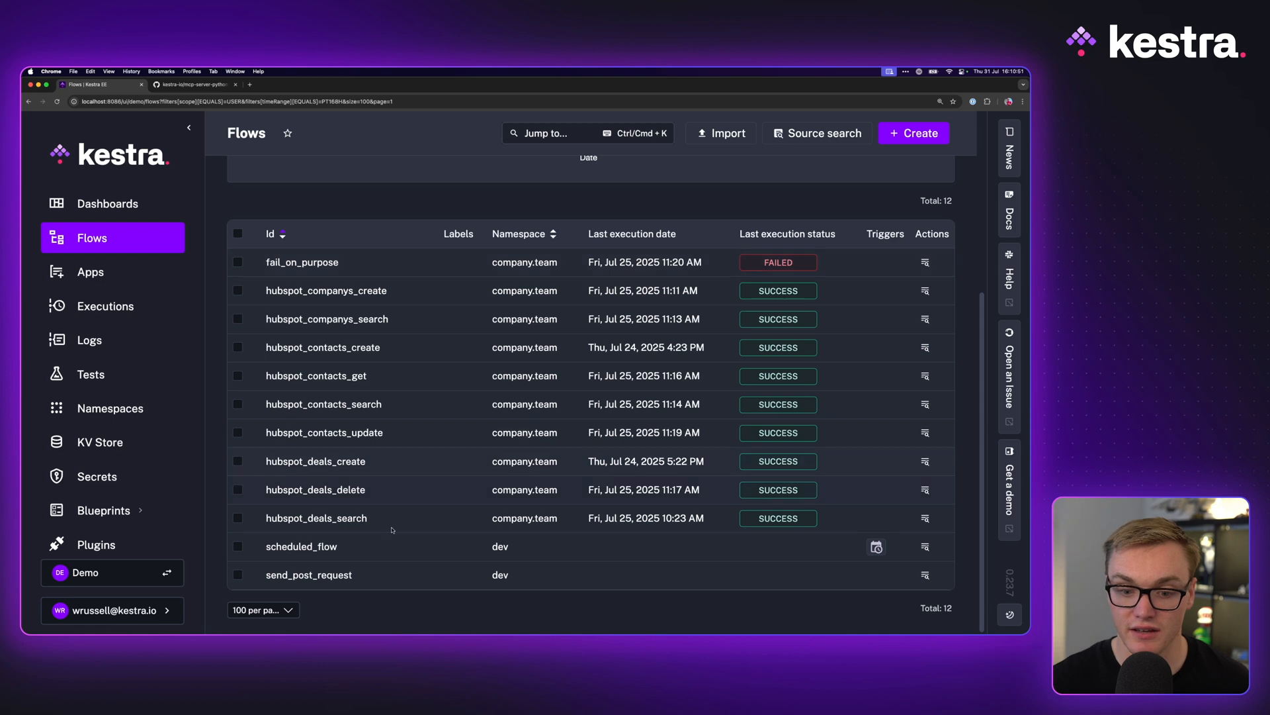
{"action": "left_click", "coordinate": [309, 575]}
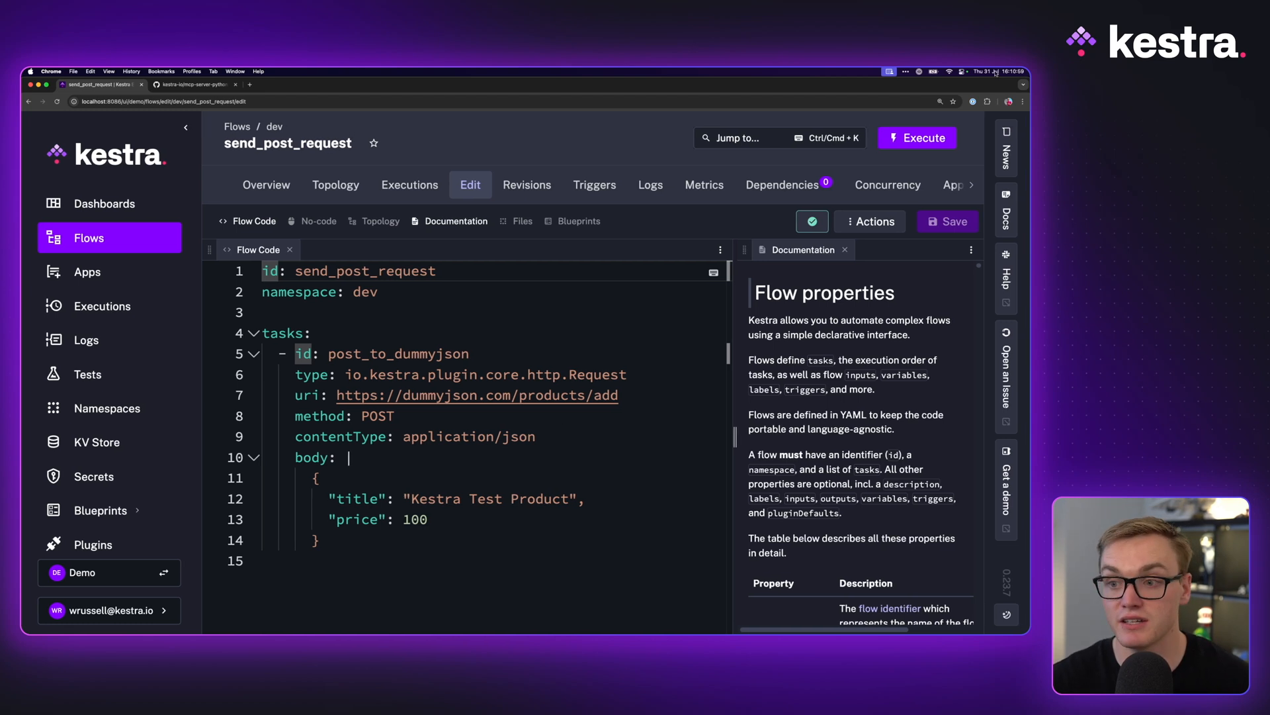
{"action": "left_click", "coordinate": [916, 138]}
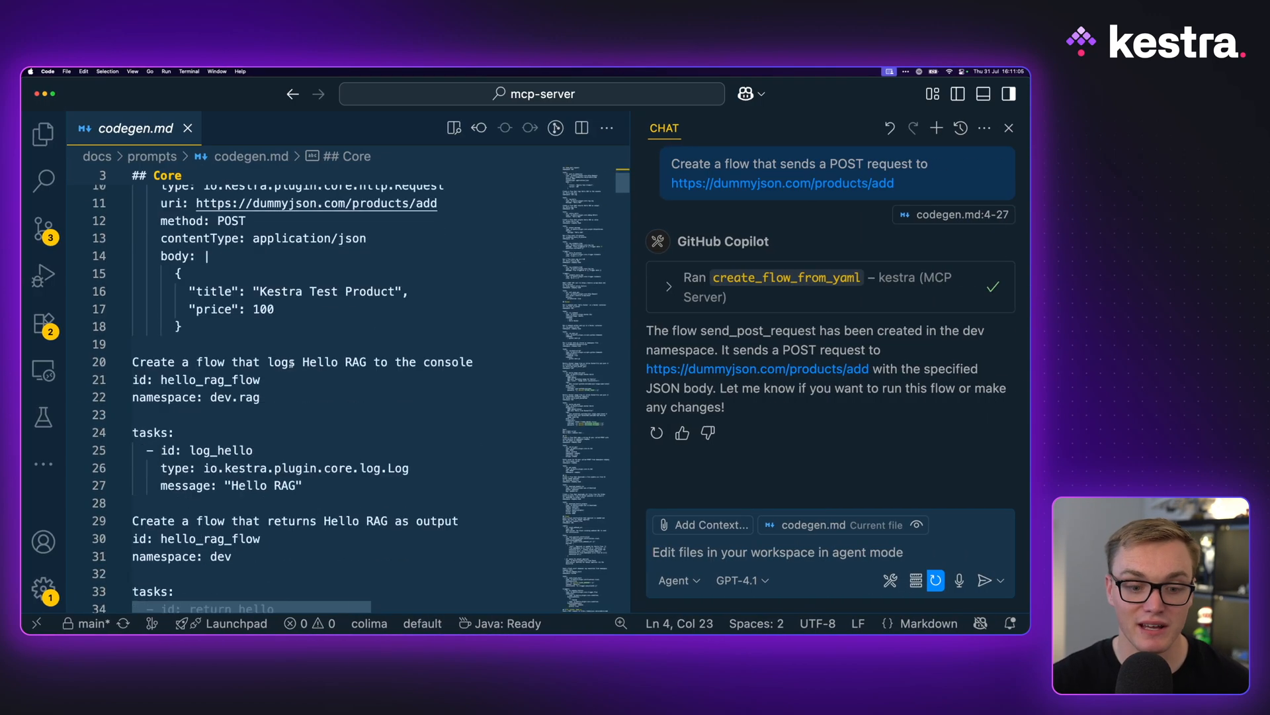
Send the 'Create a flow that logs Hello RAG to the console' prompt to Copilot.
{"action": "scroll", "scroll_direction": "down", "scroll_amount": 3}
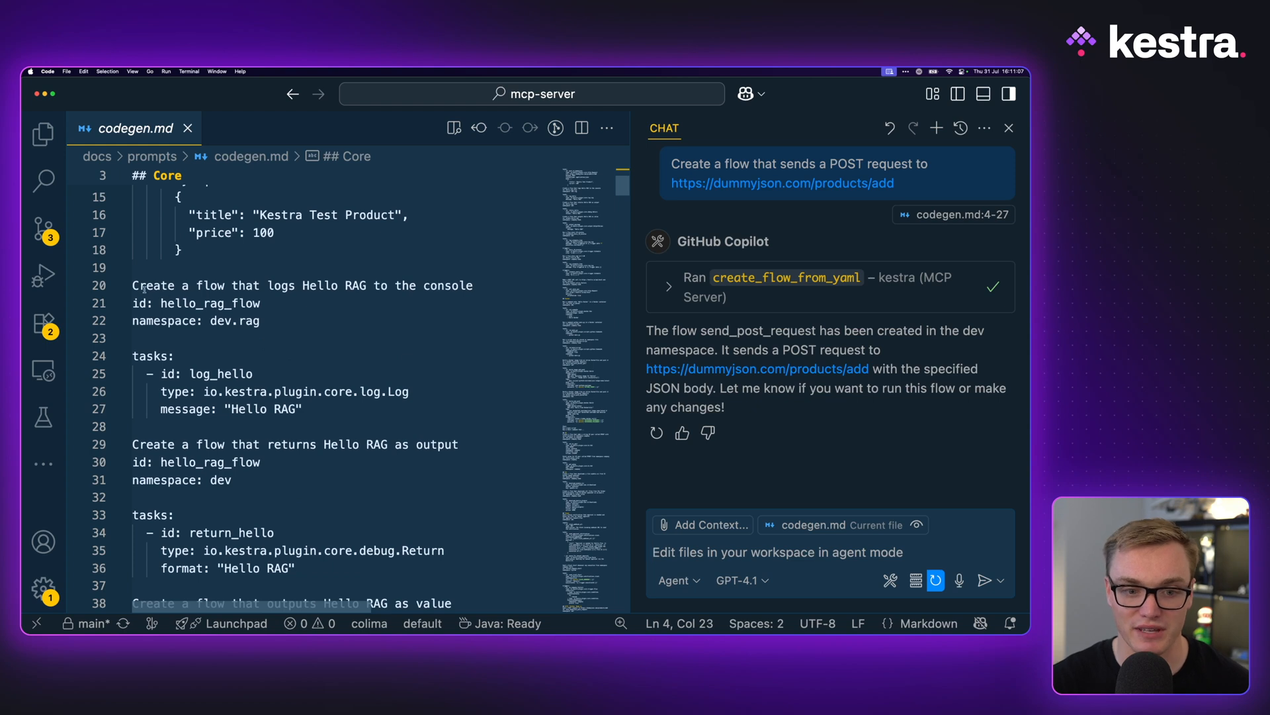
{"action": "triple_click", "coordinate": [302, 286]}
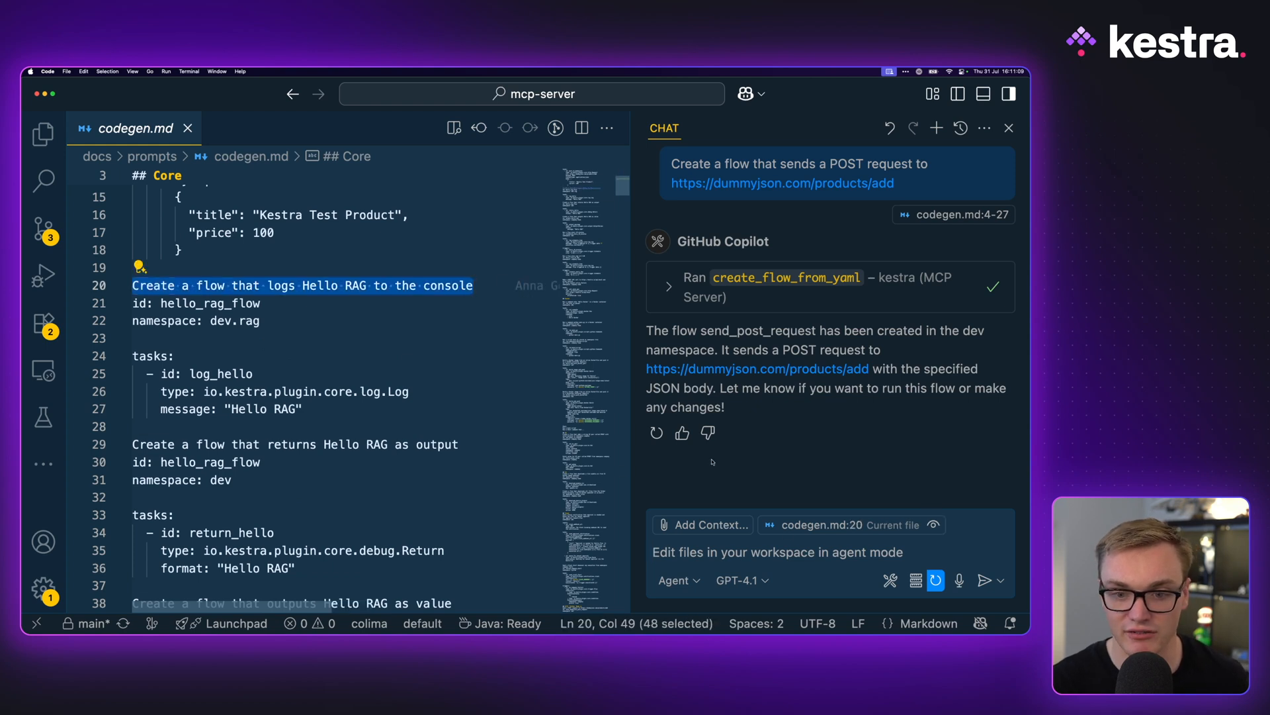
{"action": "left_click", "coordinate": [990, 579]}
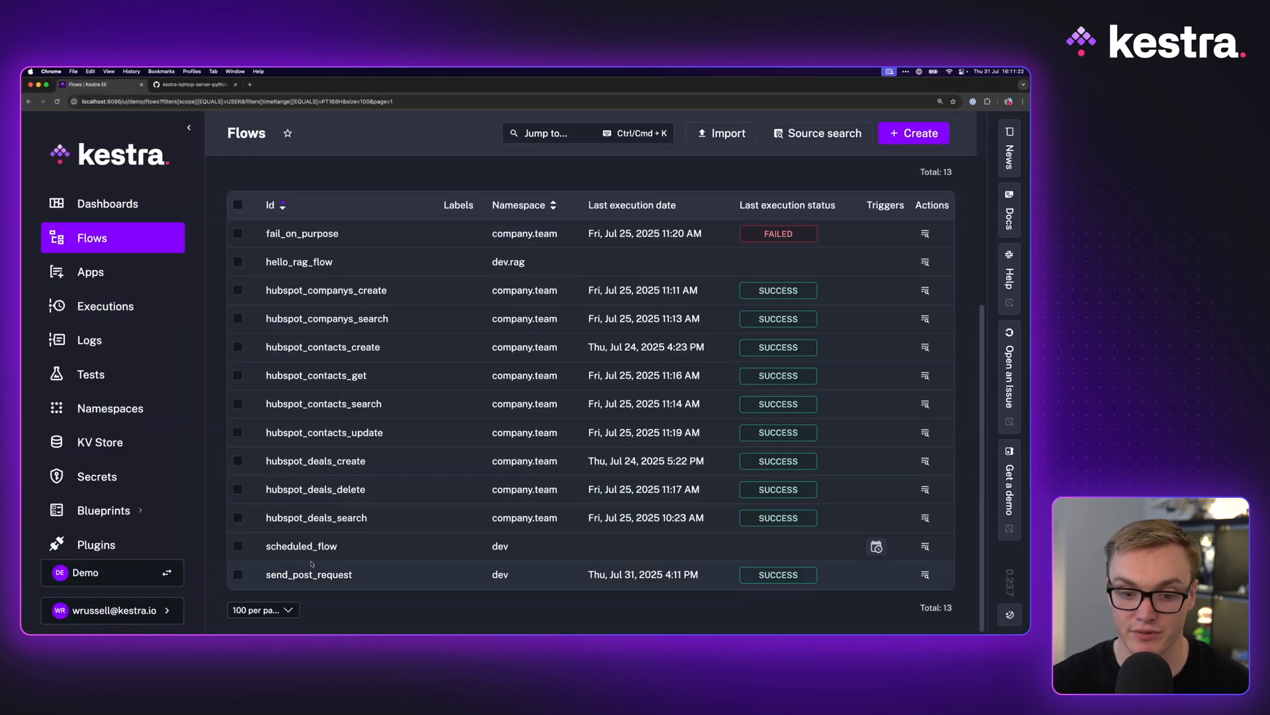
Open hello_rag_flow from the Flows list to check its code.
{"action": "left_click", "coordinate": [299, 263]}
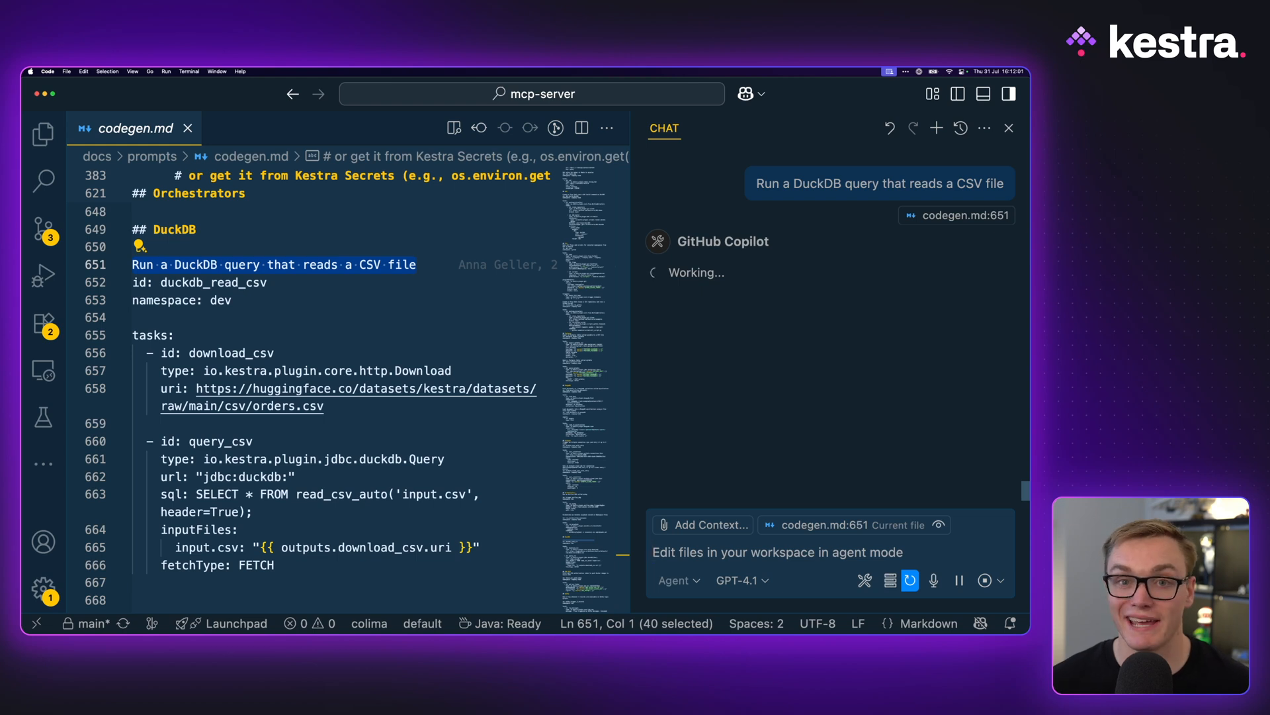
Approve Copilot's create_flow_from_yaml call for the duckdb_read_csv flow.
{"action": "scroll", "scroll_direction": "down", "scroll_amount": 3}
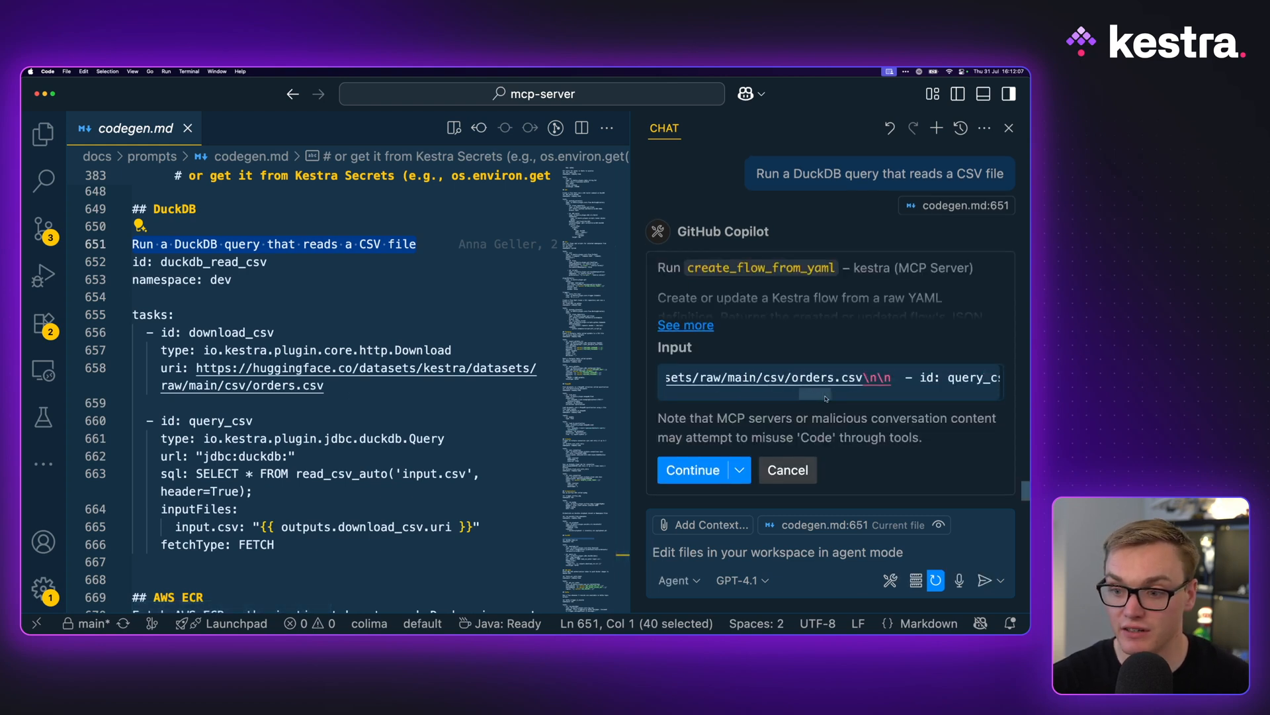
{"action": "left_click", "coordinate": [692, 469]}
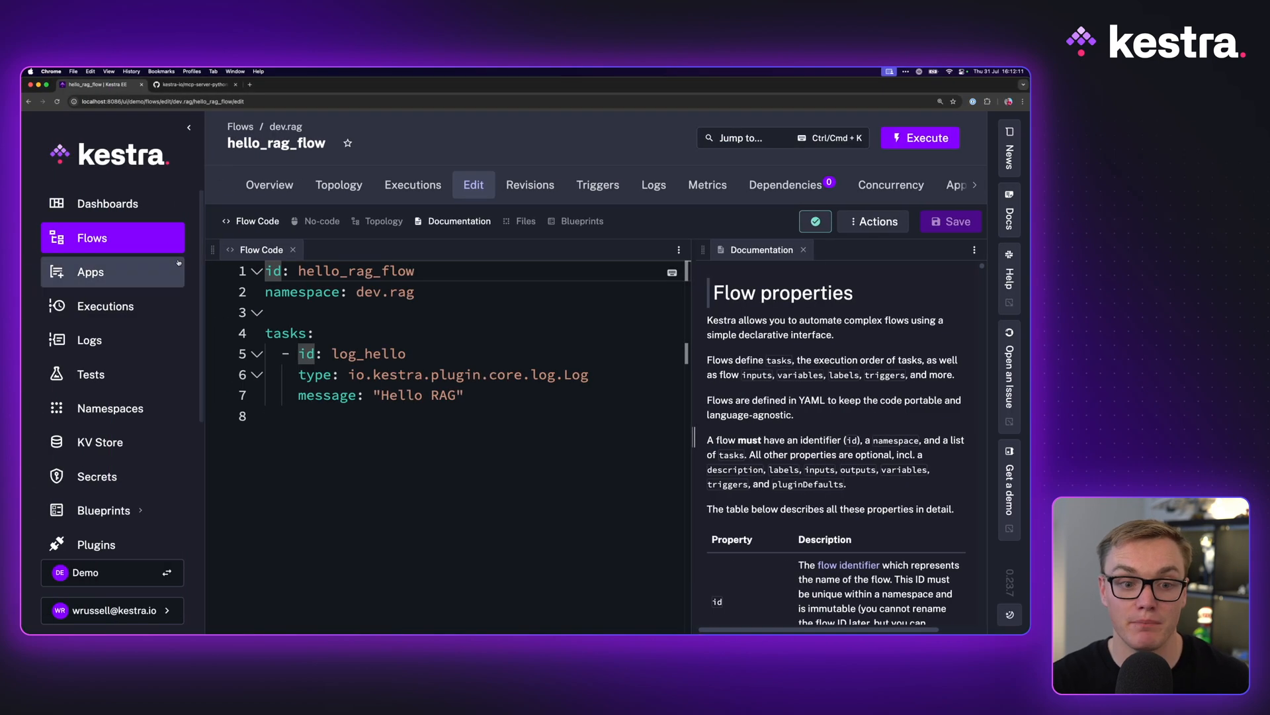
Open duckdb_read_csv from the Flows list and review its flow code.
{"action": "left_click", "coordinate": [91, 237]}
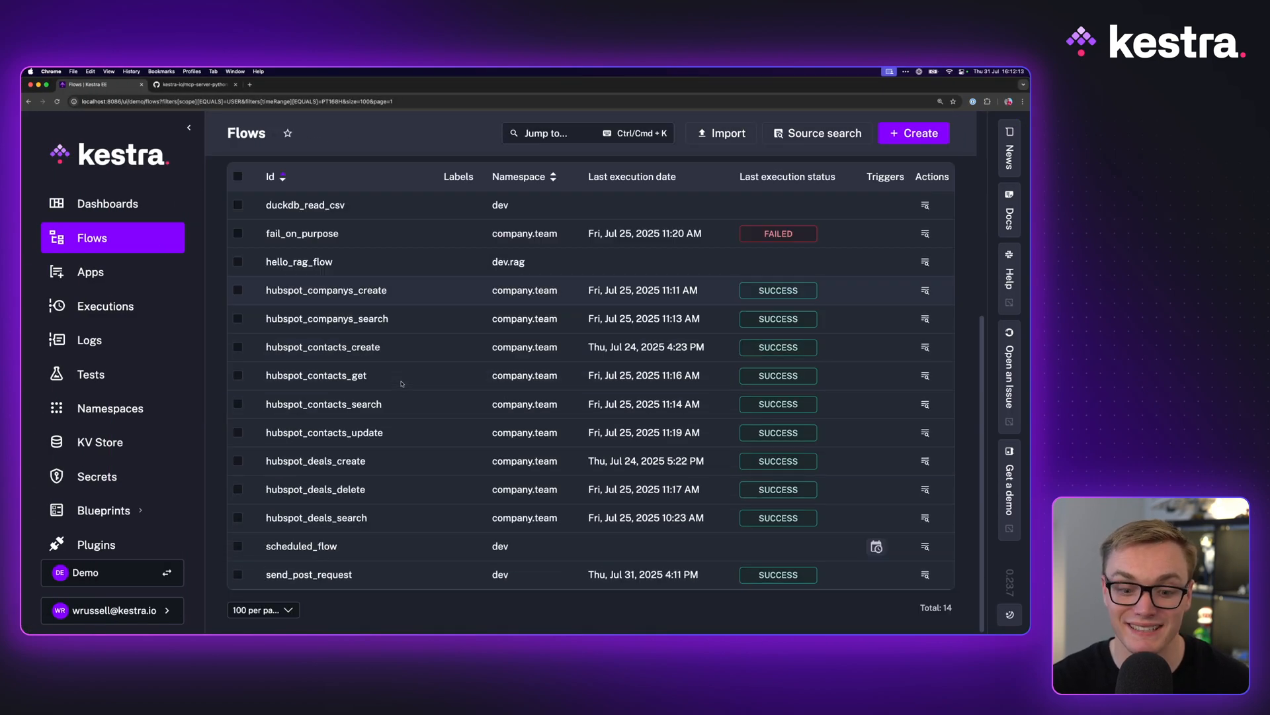
{"action": "left_click", "coordinate": [306, 203]}
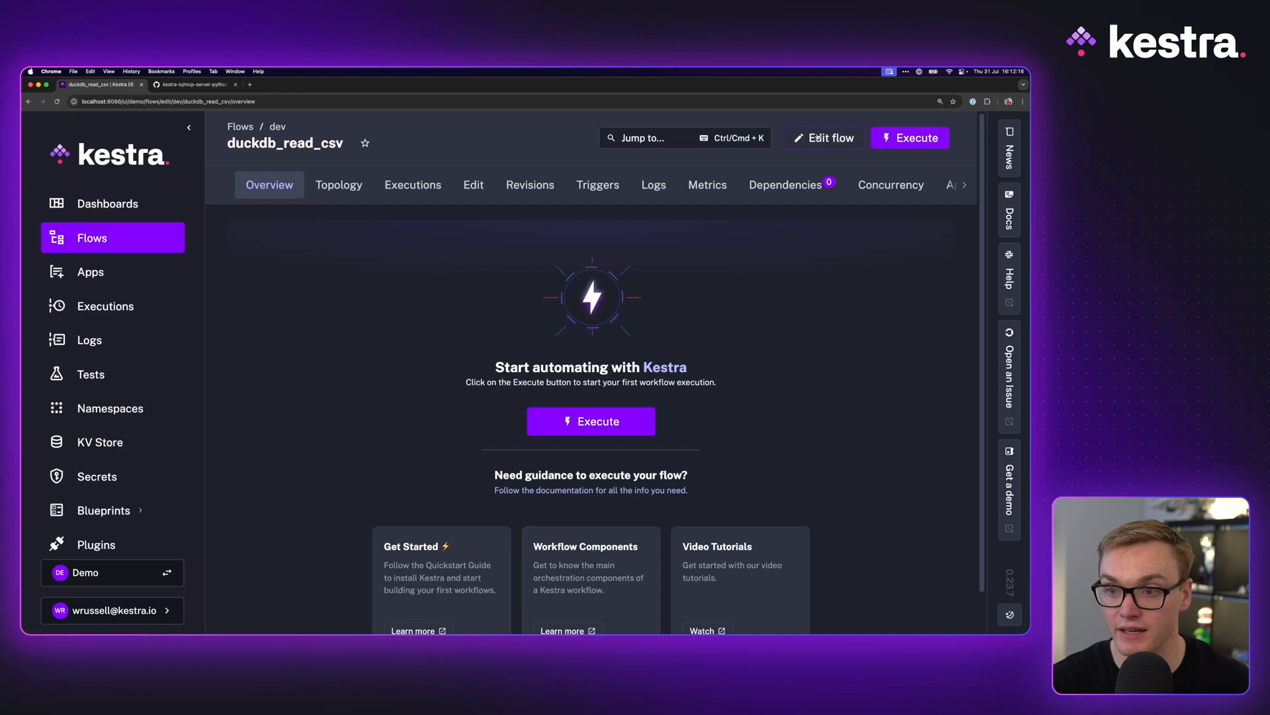
{"action": "left_click", "coordinate": [473, 184]}
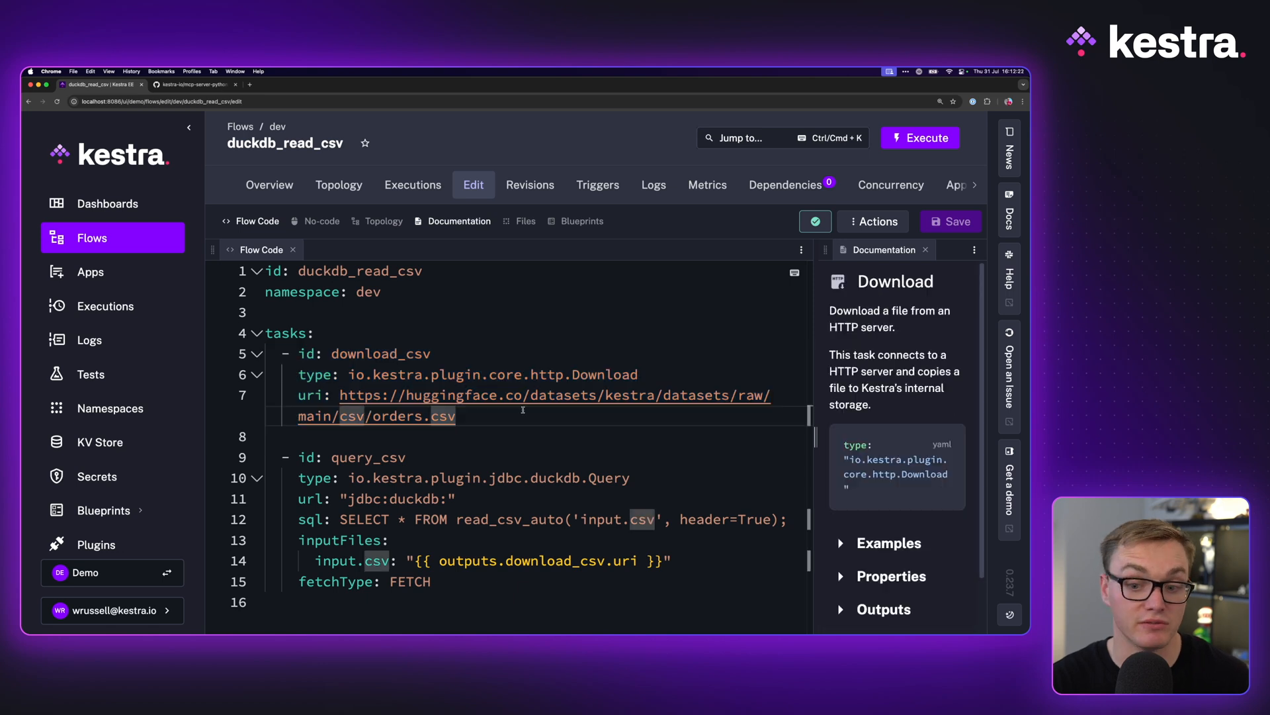
Execute duckdb_read_csv and expand the 100 rows returned by its query_csv task.
{"action": "left_click", "coordinate": [920, 137]}
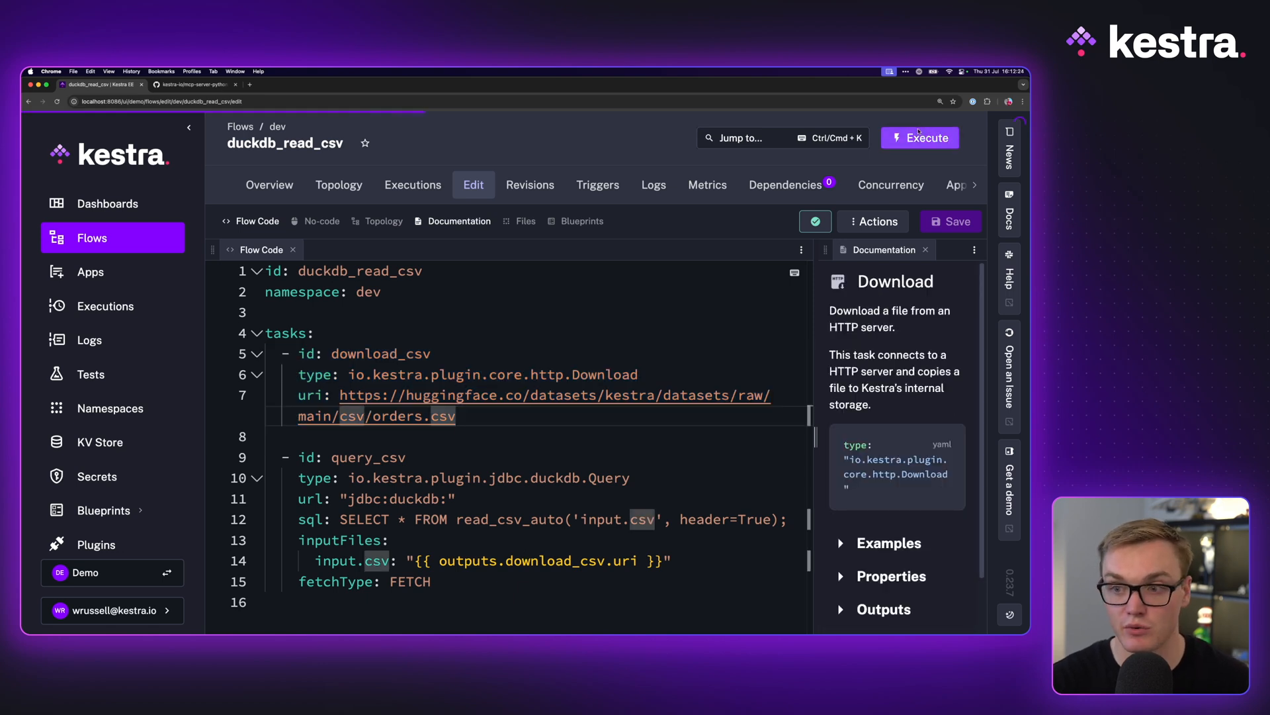
{"action": "left_click", "coordinate": [920, 138]}
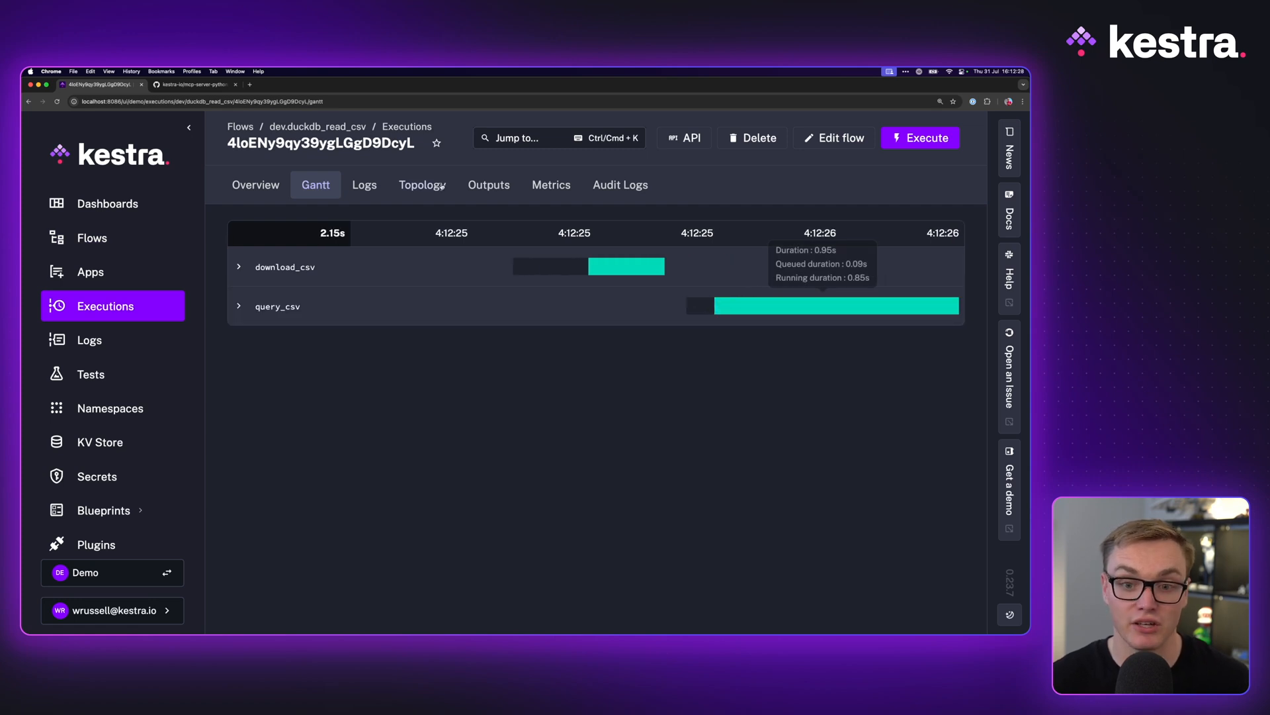
{"action": "left_click", "coordinate": [488, 184]}
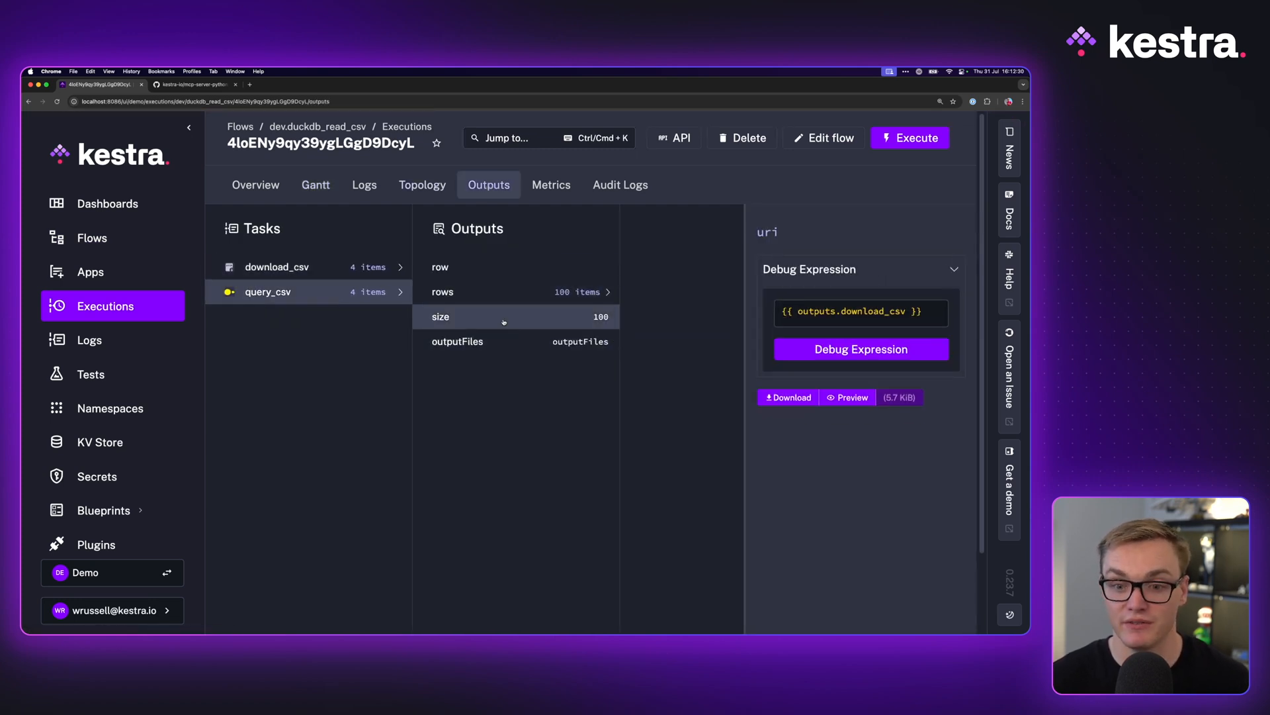
{"action": "left_click", "coordinate": [442, 291]}
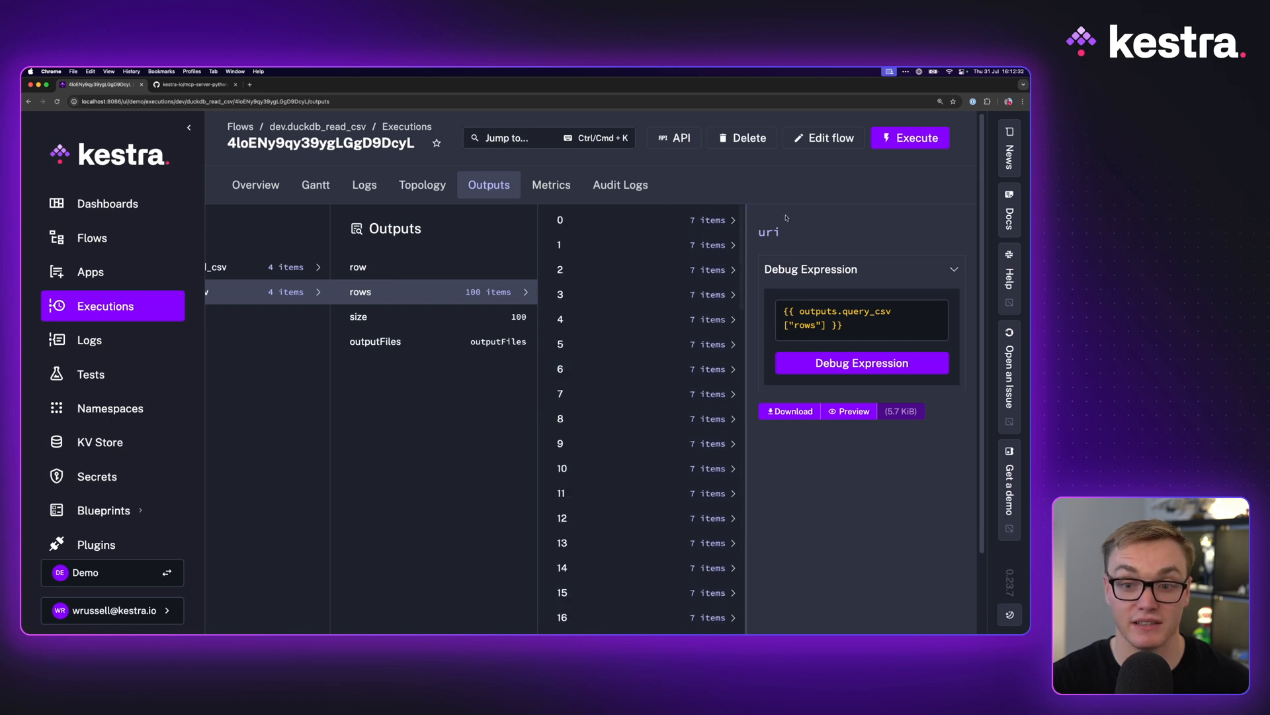